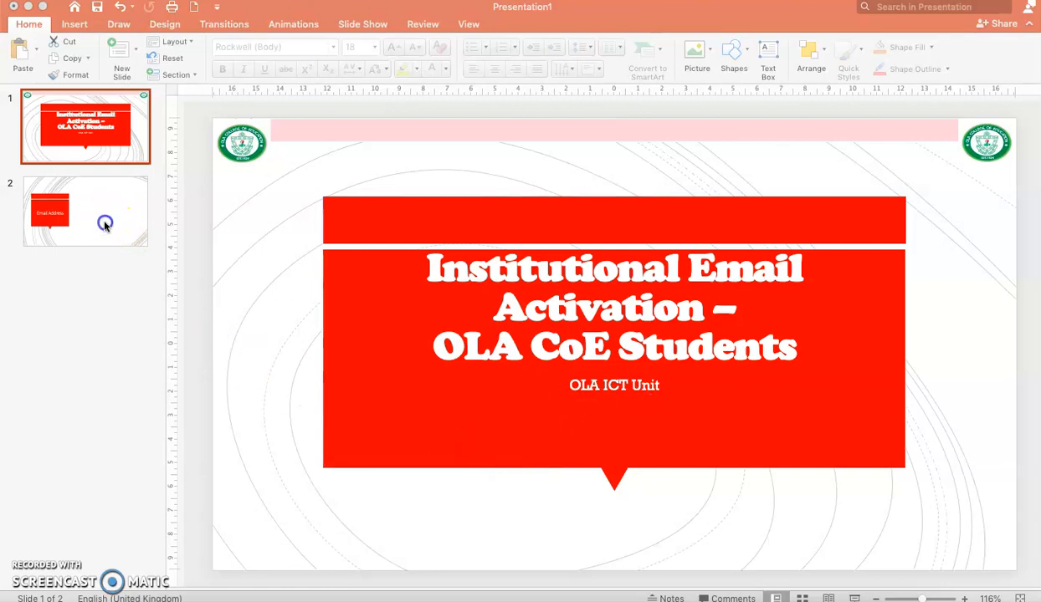
- On slide 2, type the first student's full name as the first content bullet
left_click(85, 211)
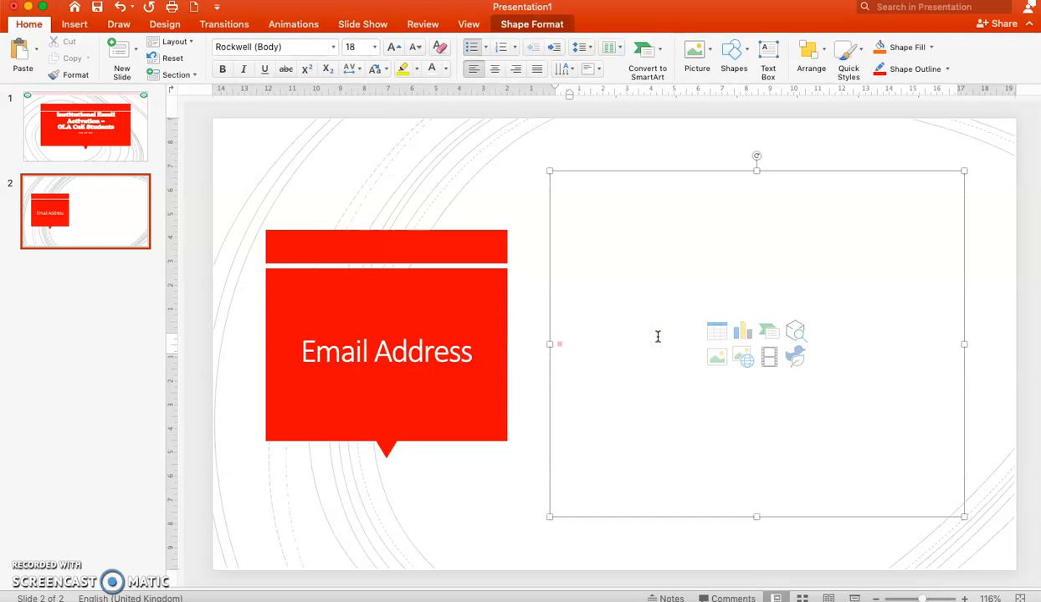
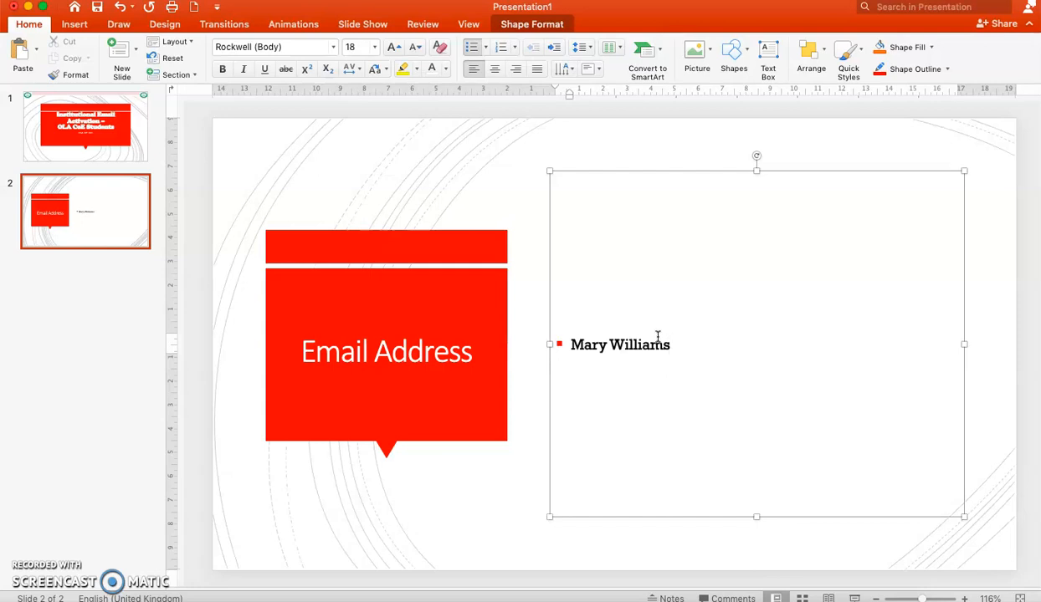
left_click(669, 344)
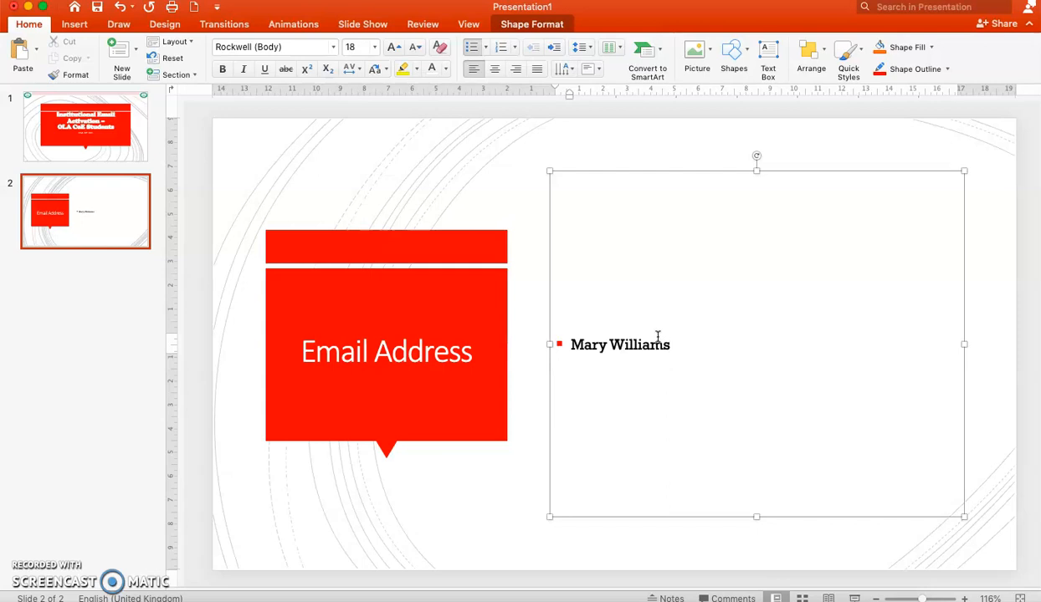
key("enter")
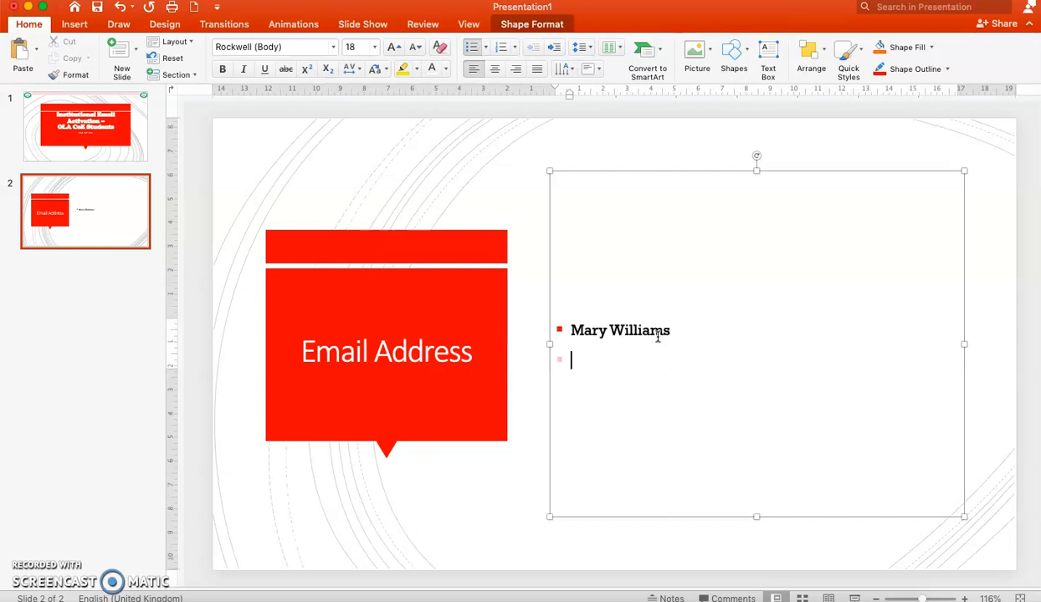
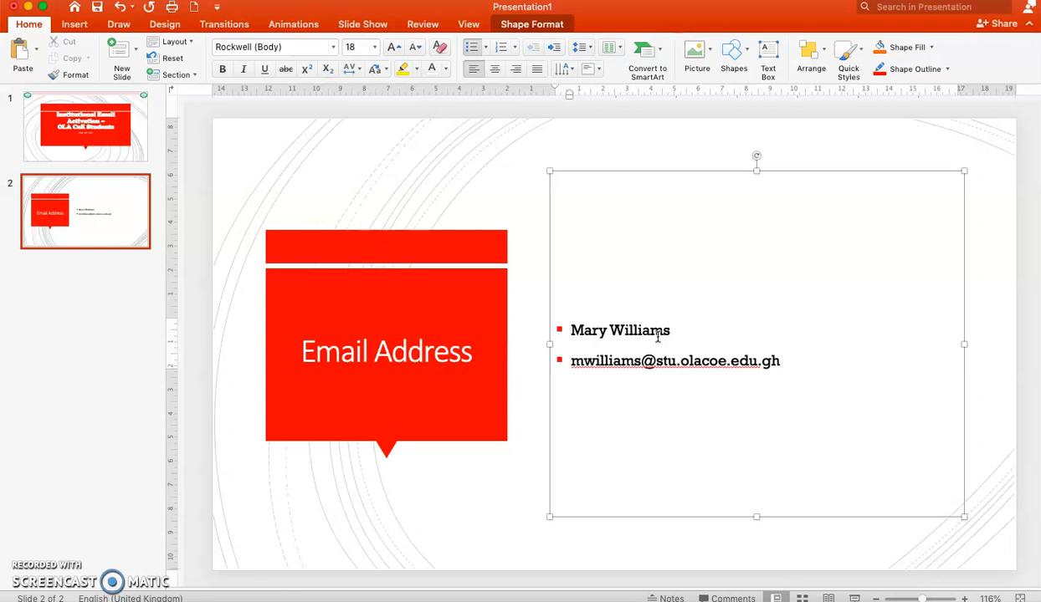
left_click(780, 361)
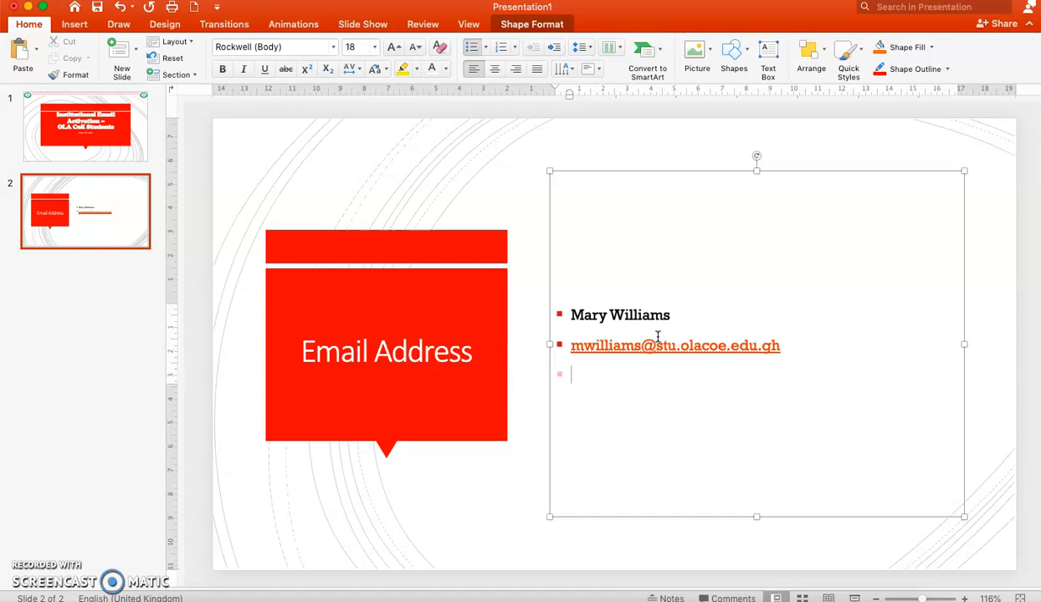
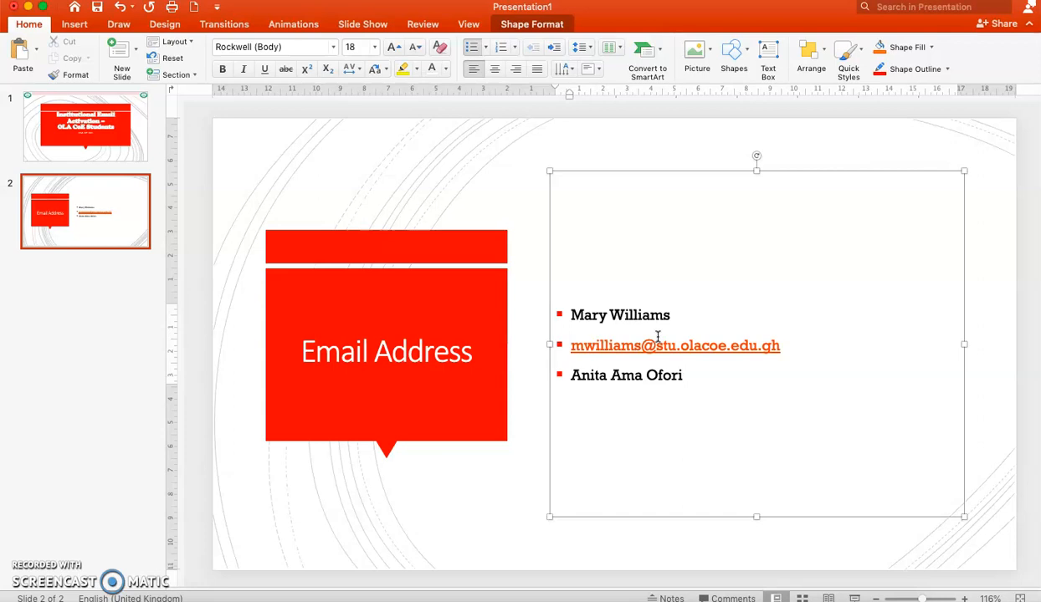
left_click(683, 375)
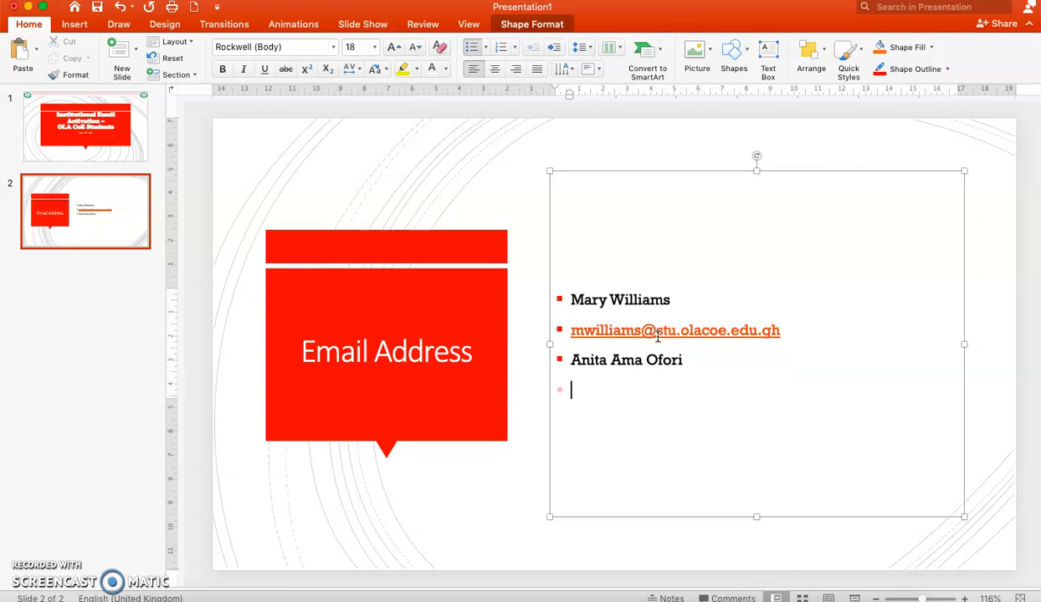
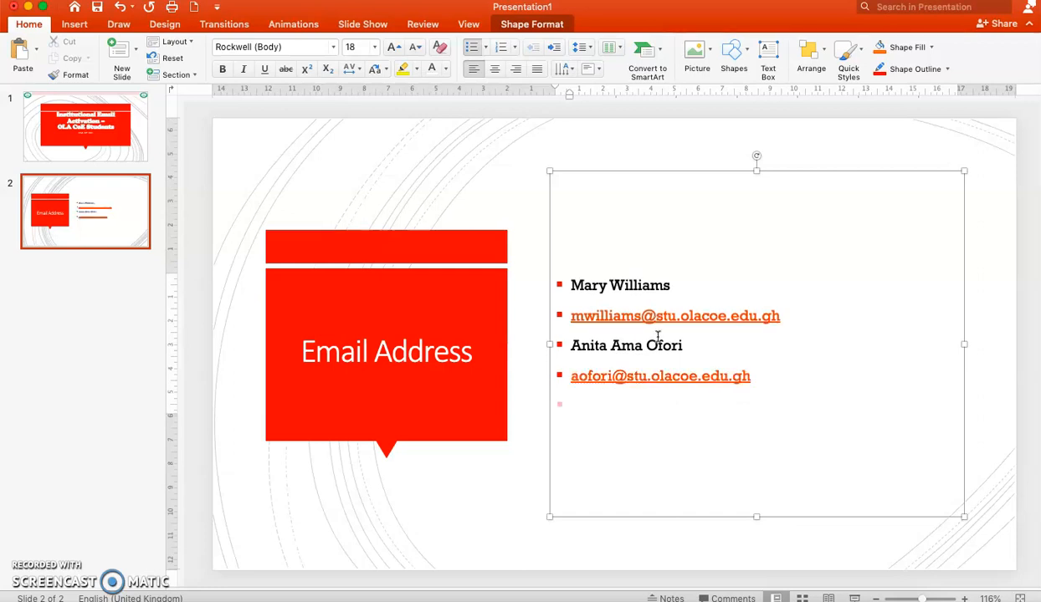
left_click(573, 405)
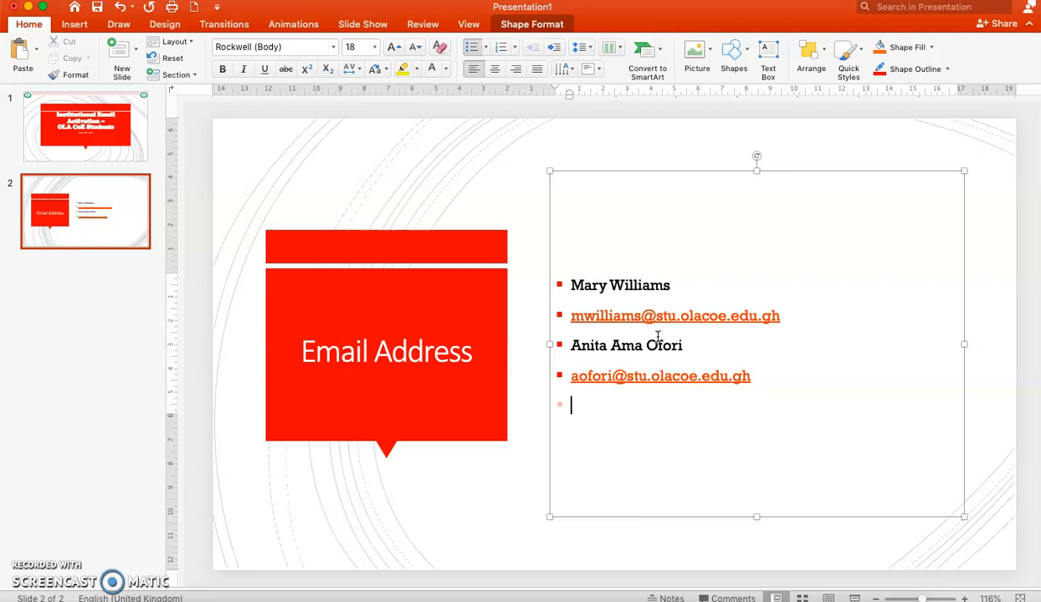
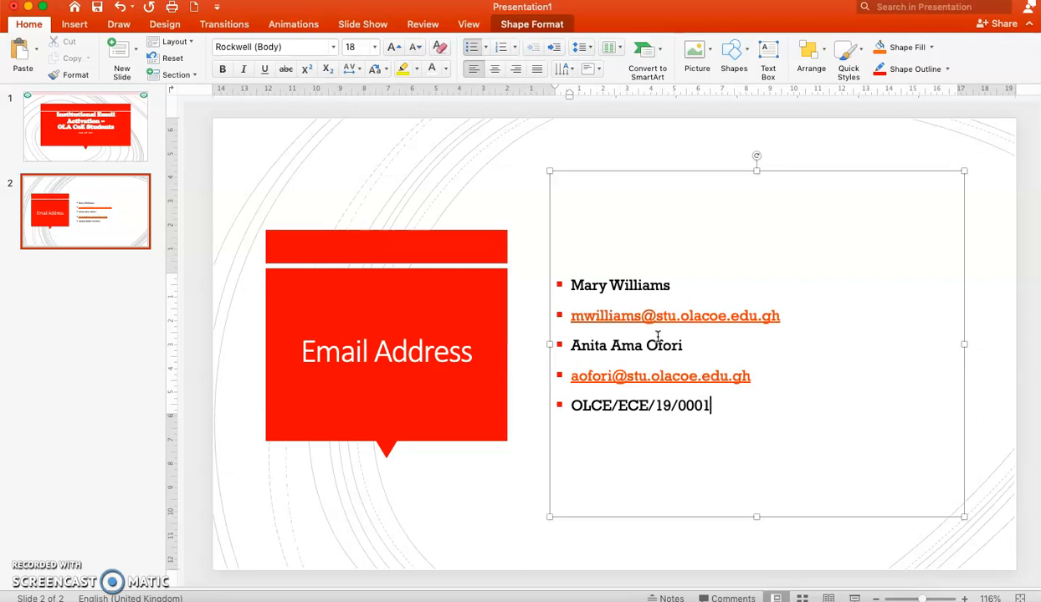
key("Return")
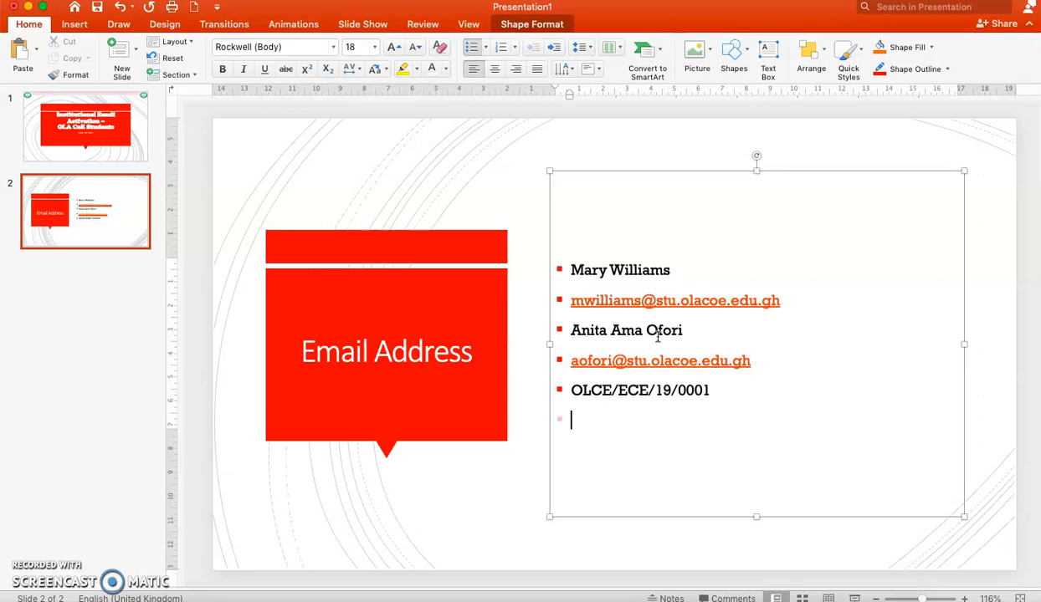
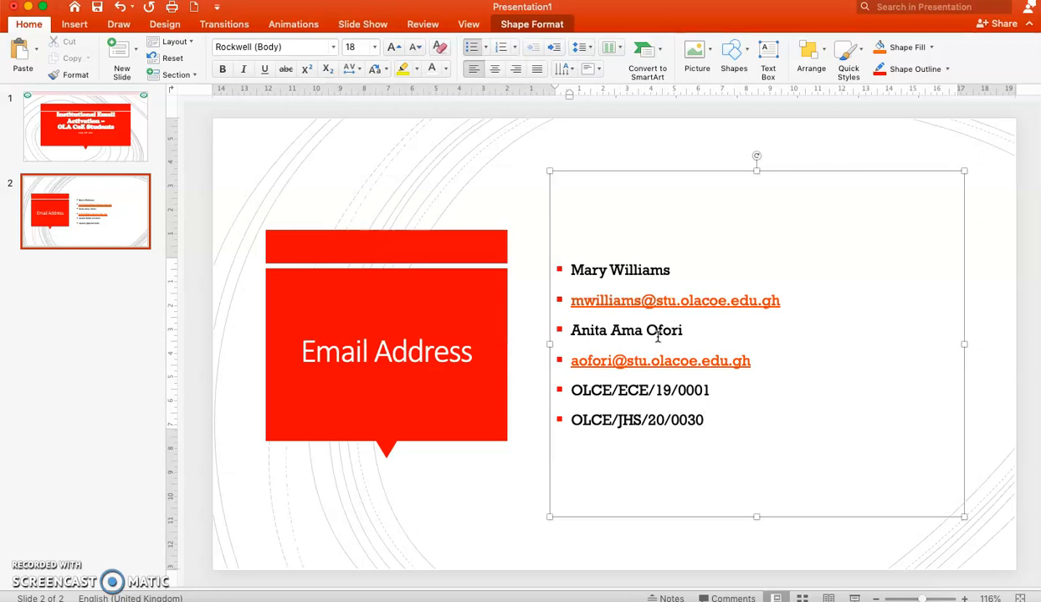
left_click(705, 420)
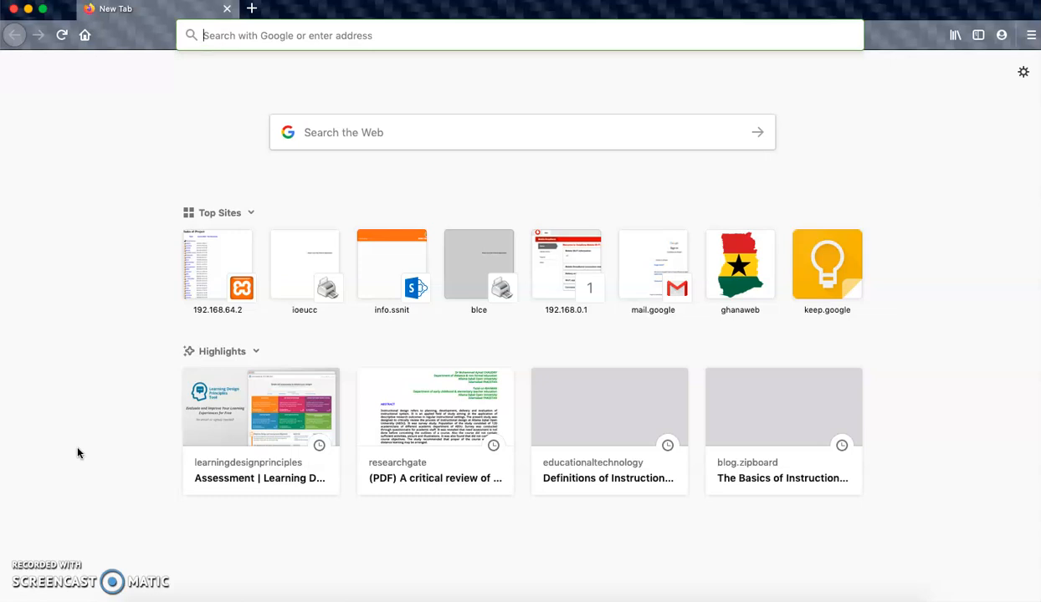
- Load gmail.com in the new Firefox tab
left_click(261, 36)
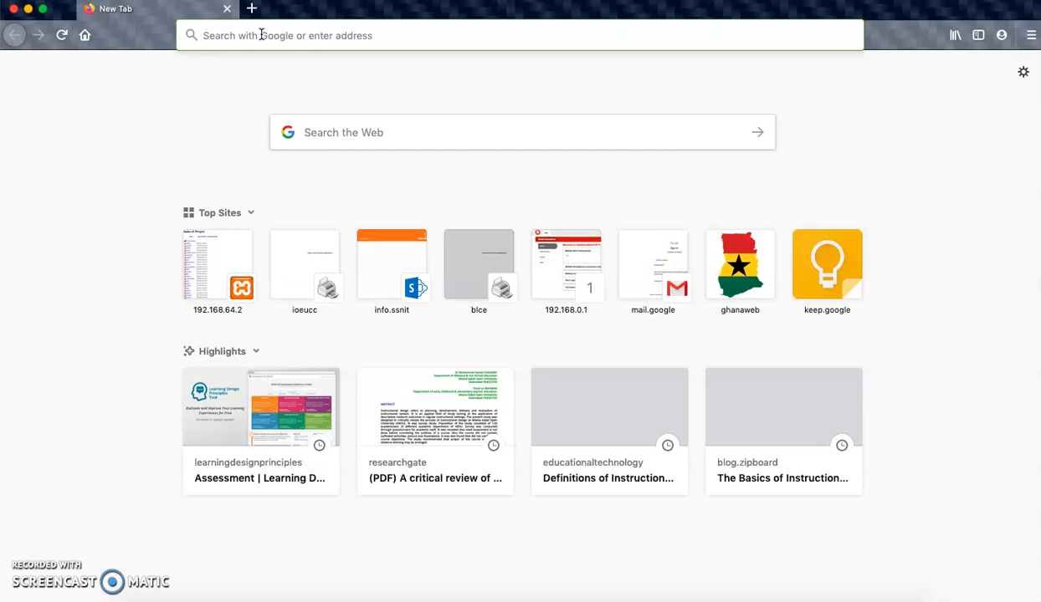
type("gmail.com/")
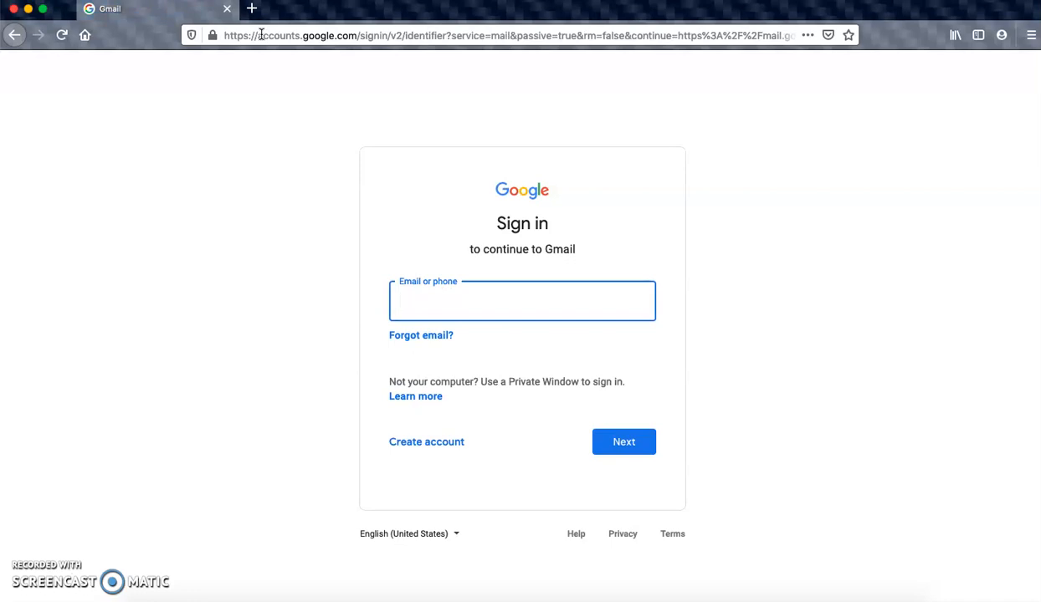
left_click(522, 300)
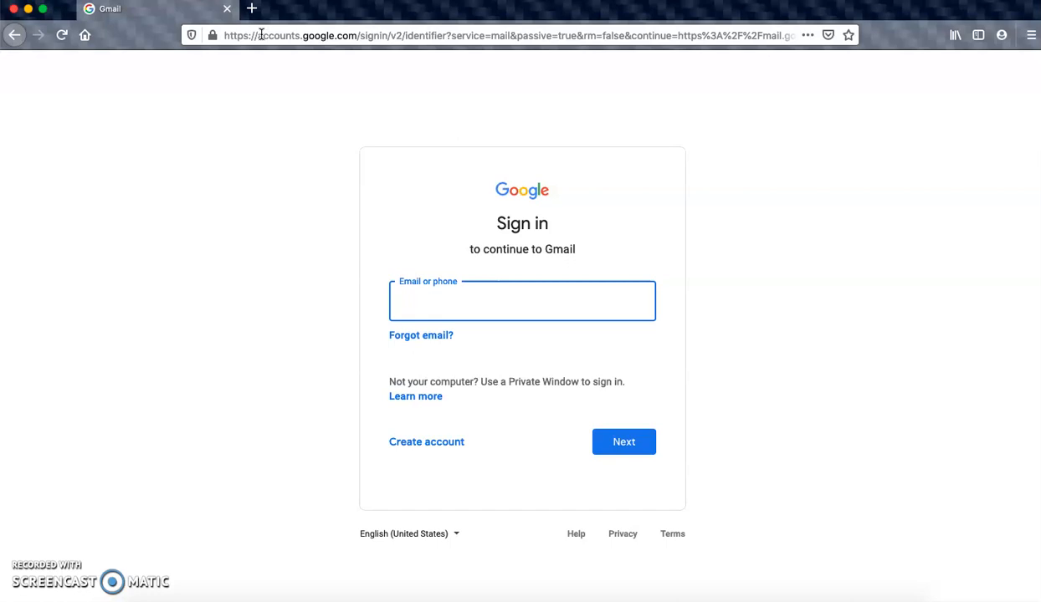
left_click(522, 300)
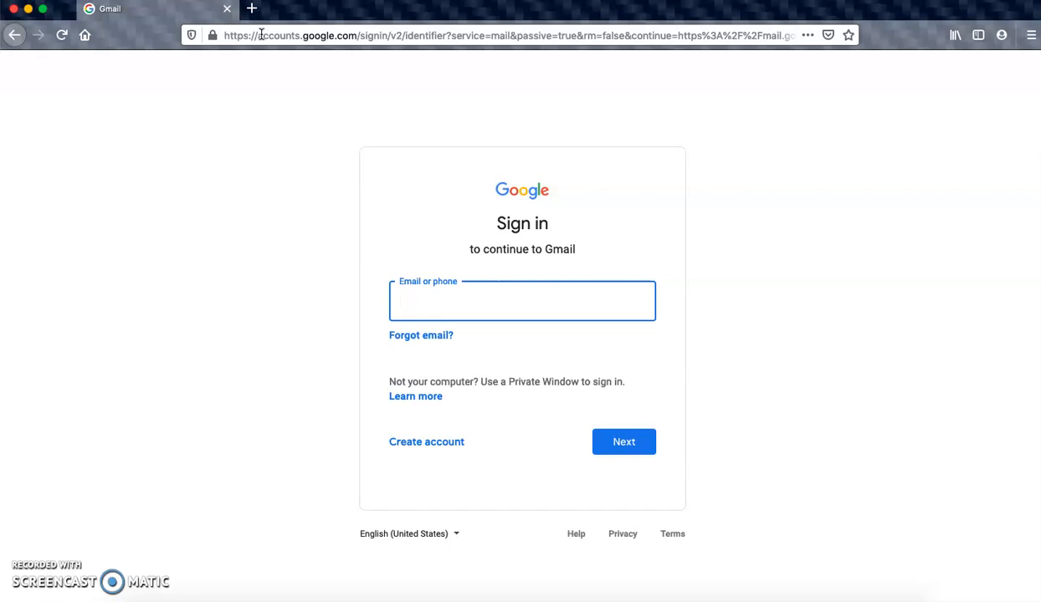
left_click(522, 300)
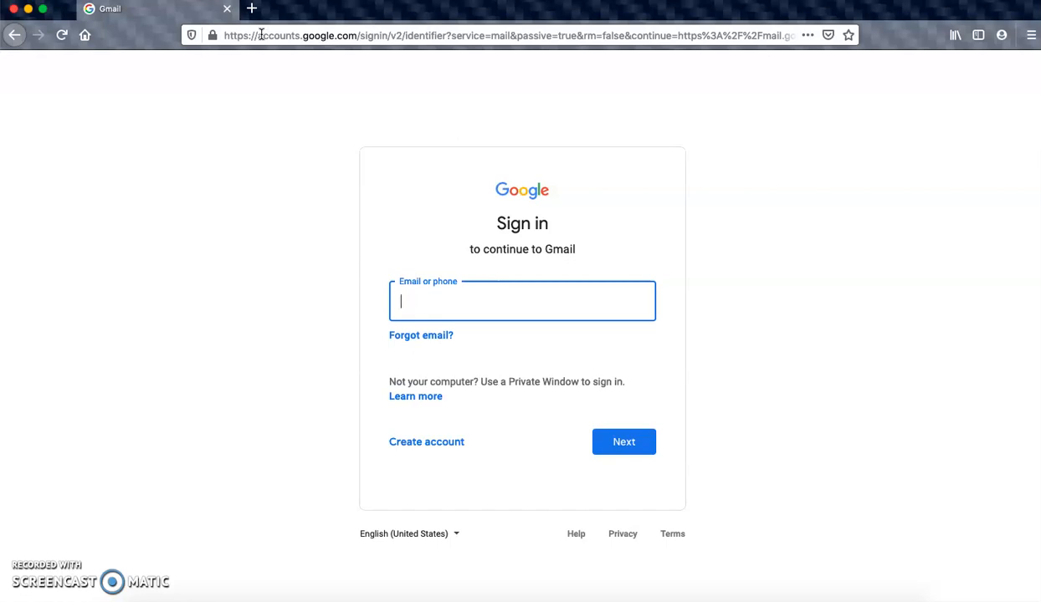
mouse_move(268, 165)
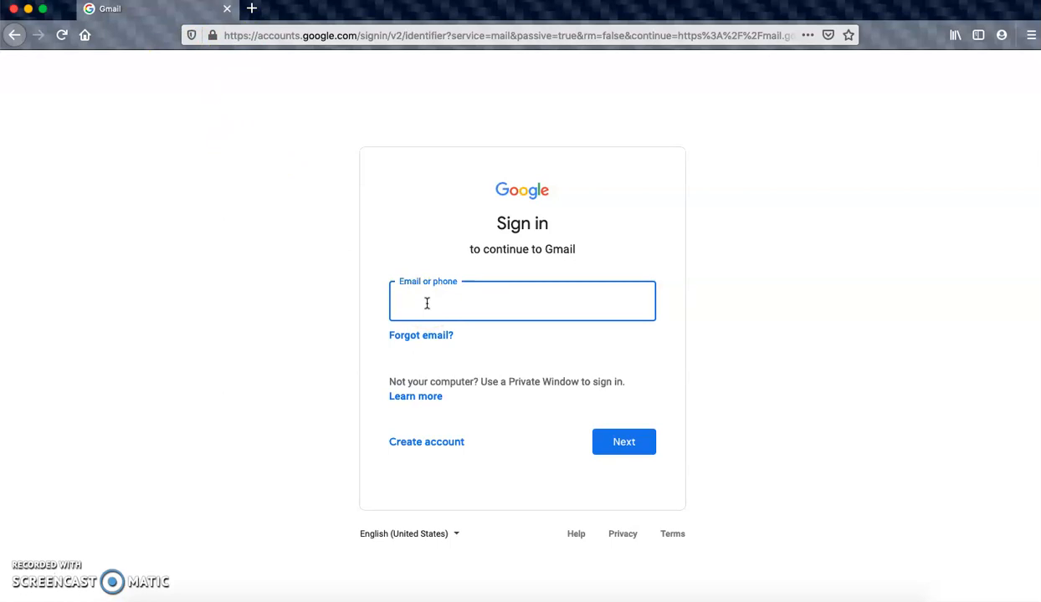
left_click(522, 301)
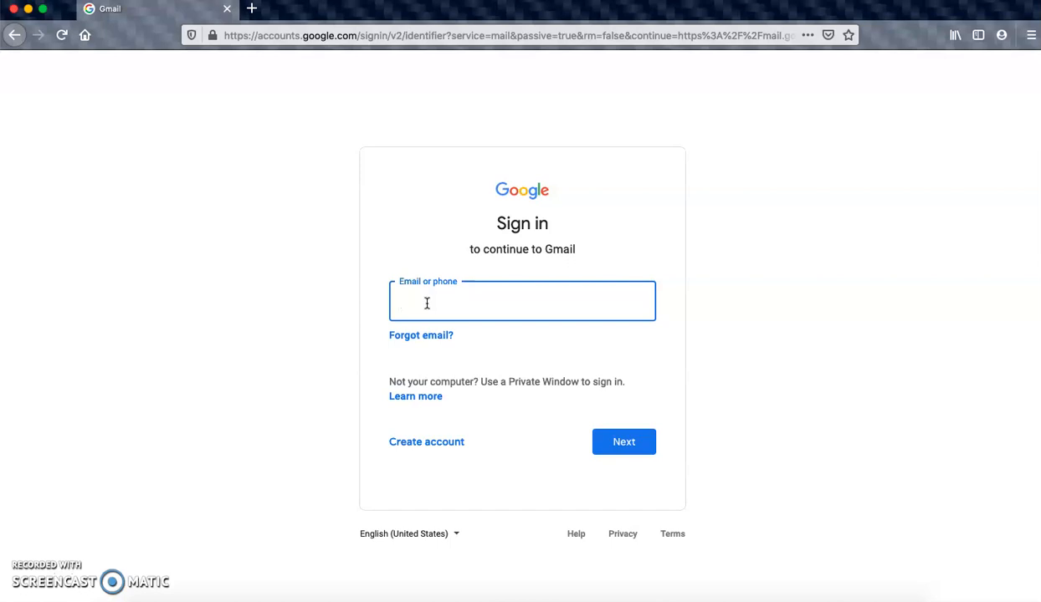
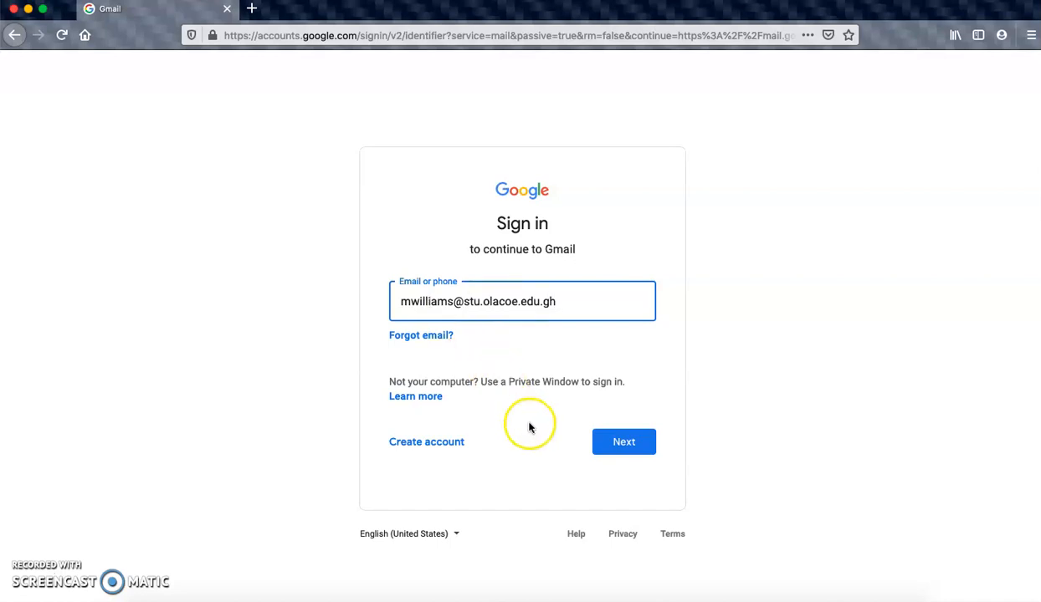
left_click(623, 441)
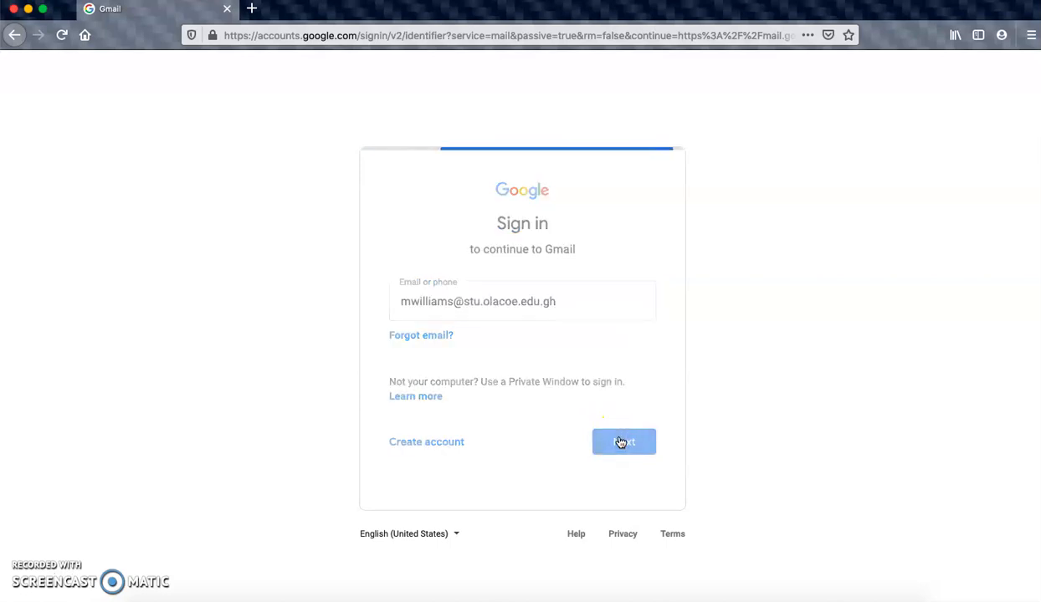
left_click(623, 442)
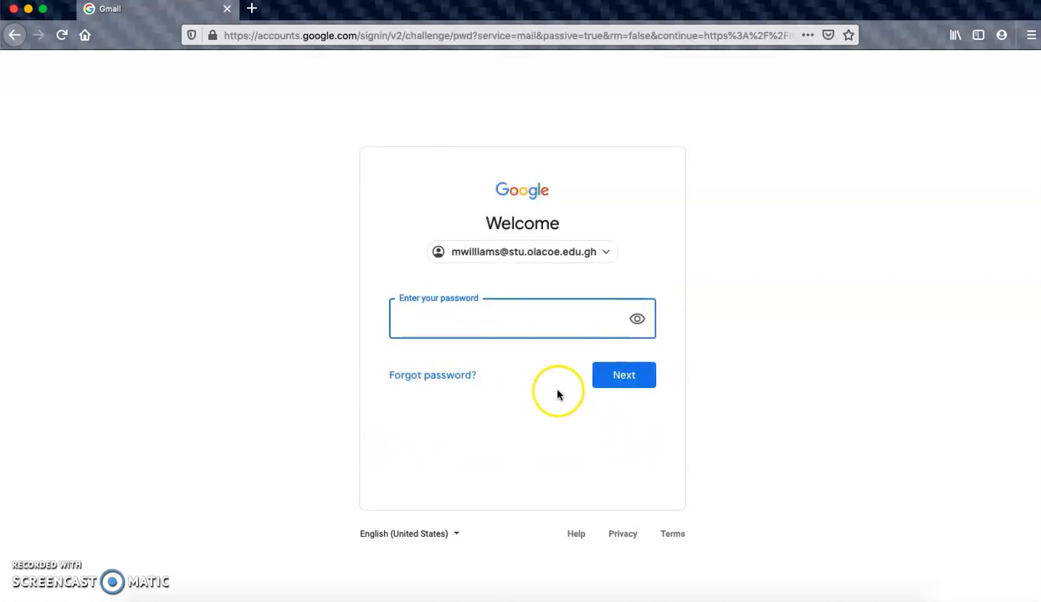
- Enter the account's current password and submit it
left_click(501, 319)
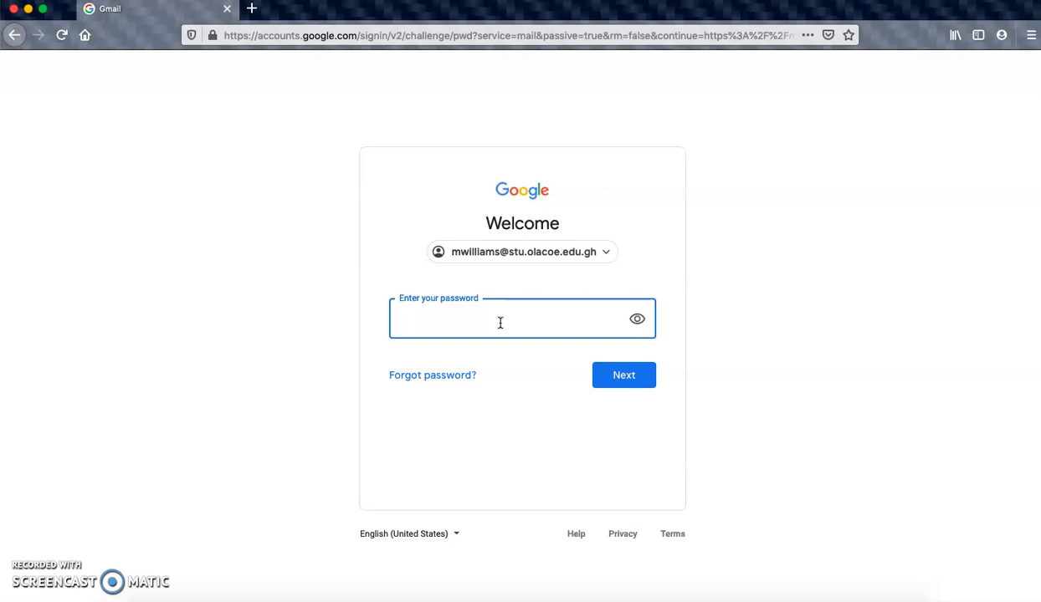
left_click(500, 318)
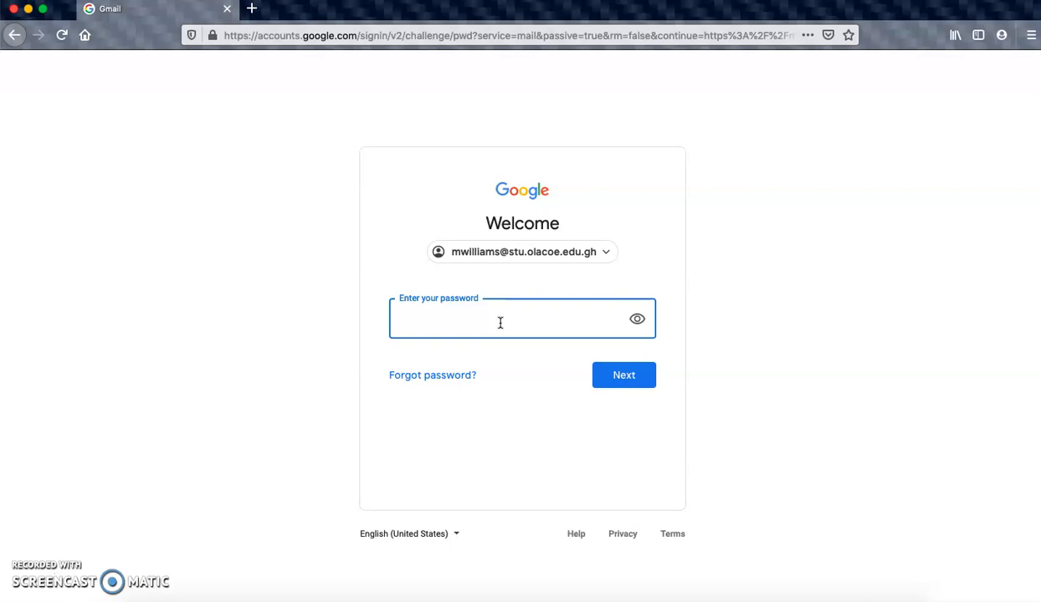
type("password")
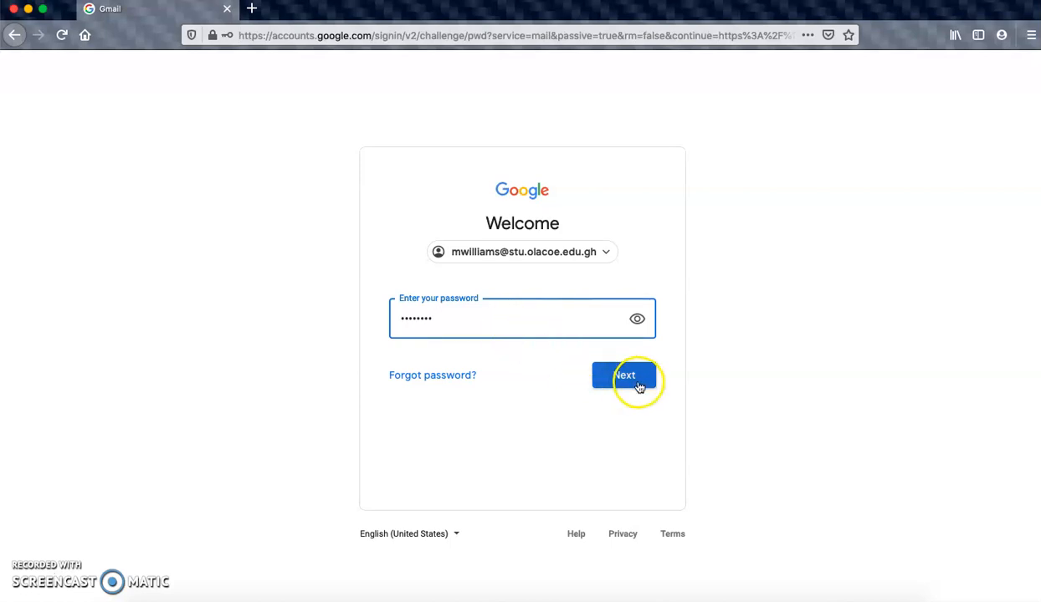
left_click(624, 375)
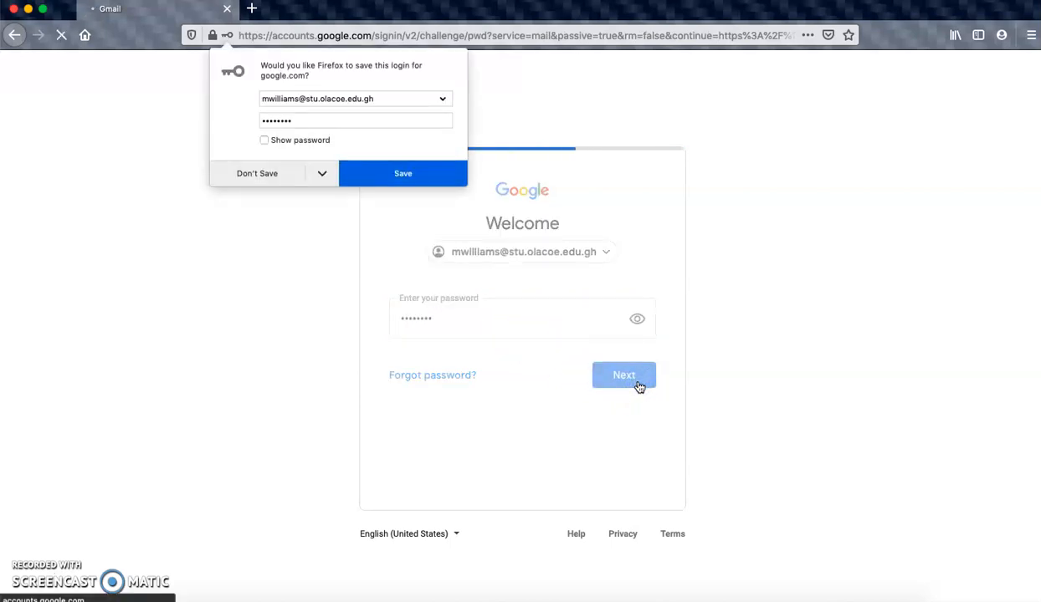
left_click(623, 374)
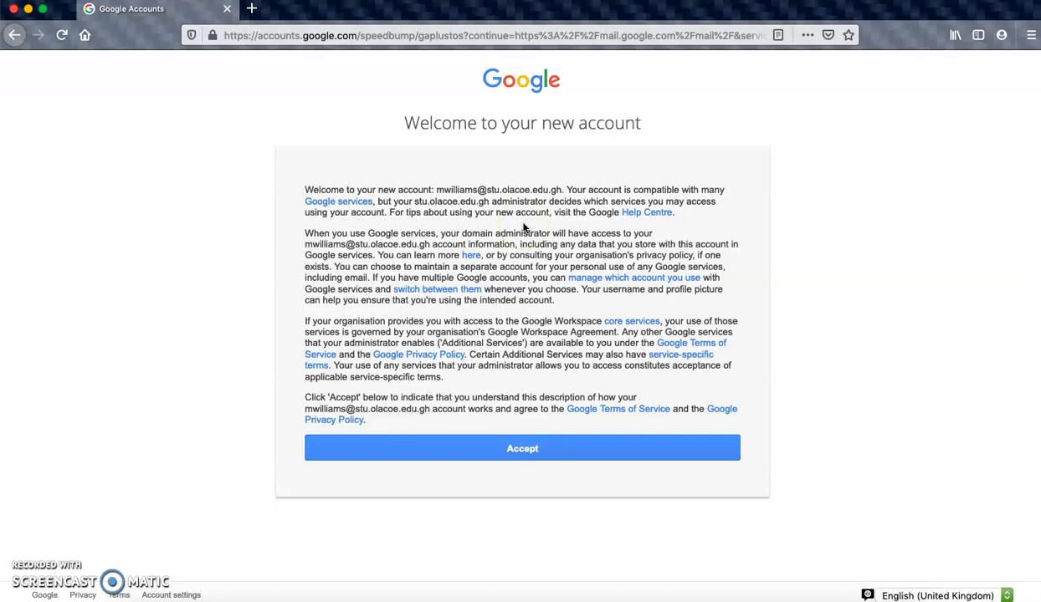
mouse_move(404, 196)
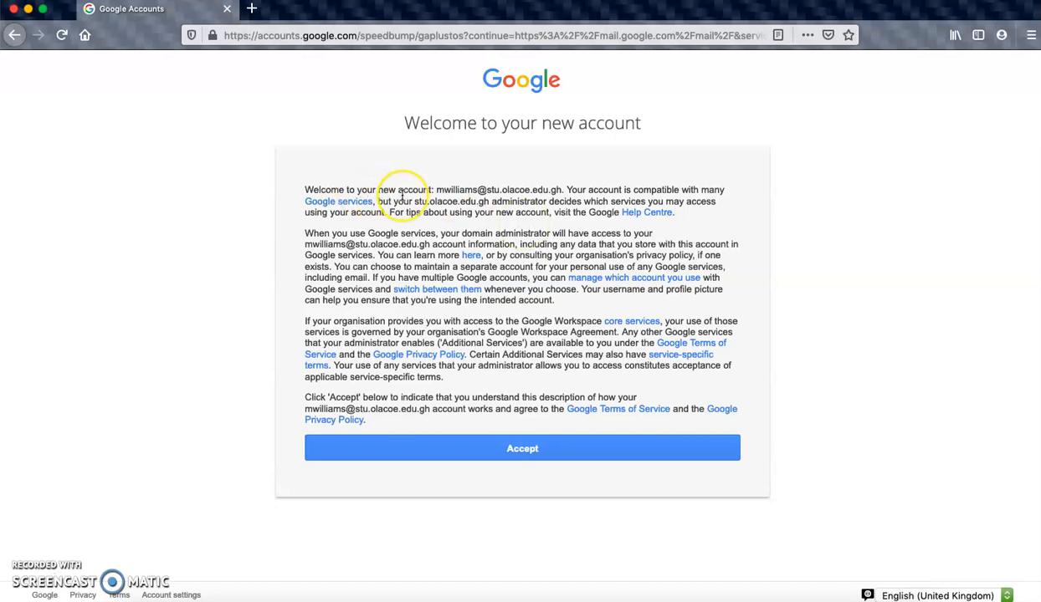
mouse_move(433, 201)
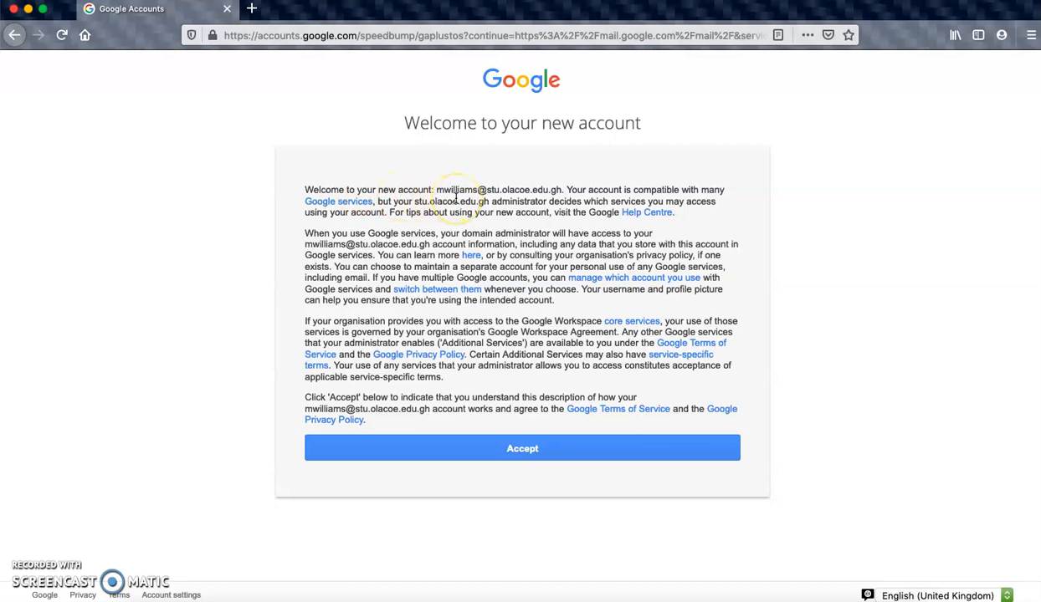
mouse_move(532, 195)
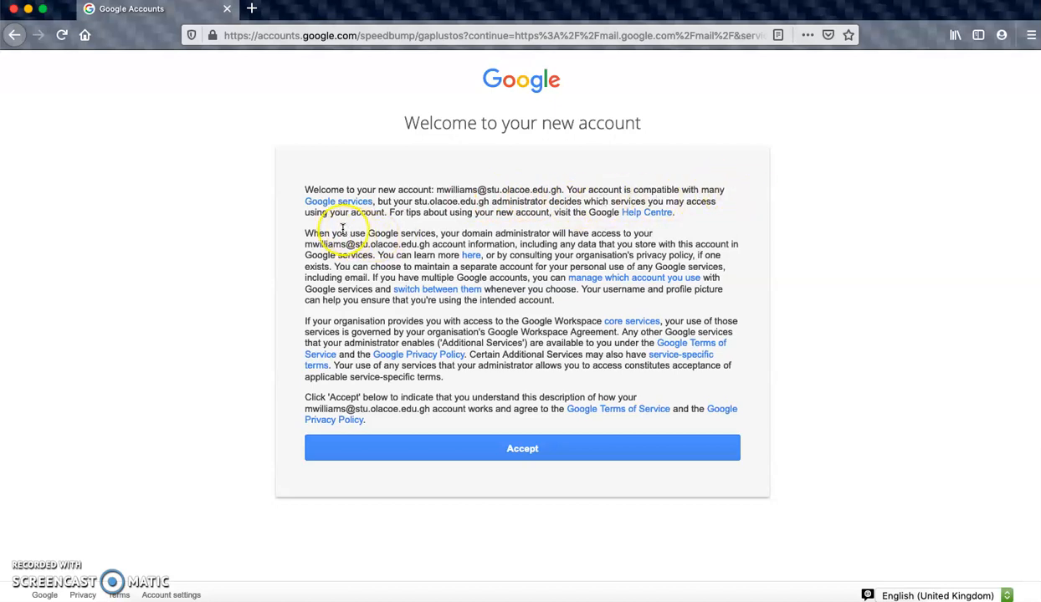
mouse_move(477, 211)
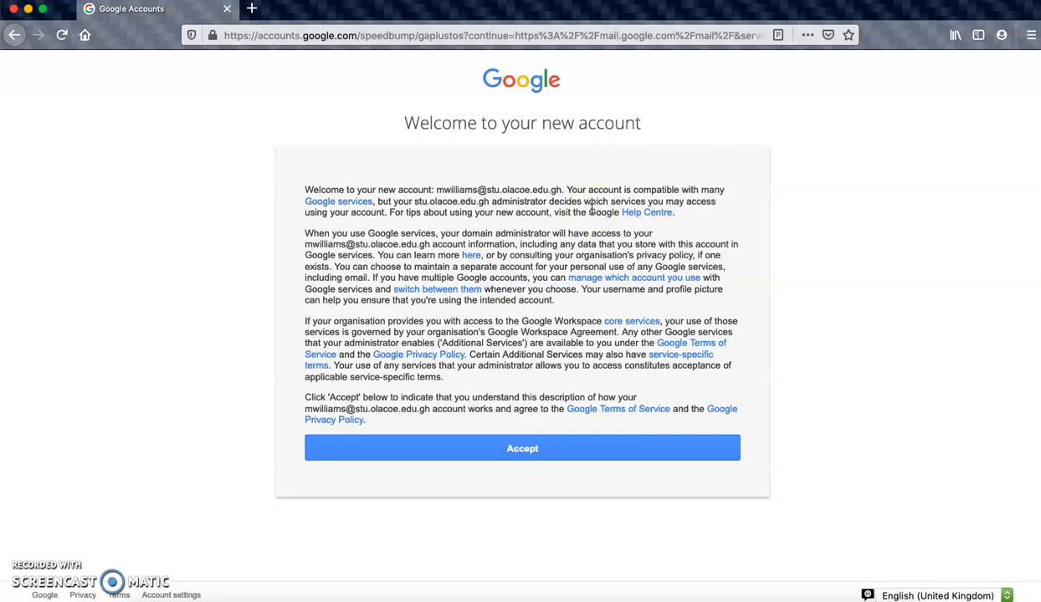
mouse_move(582, 332)
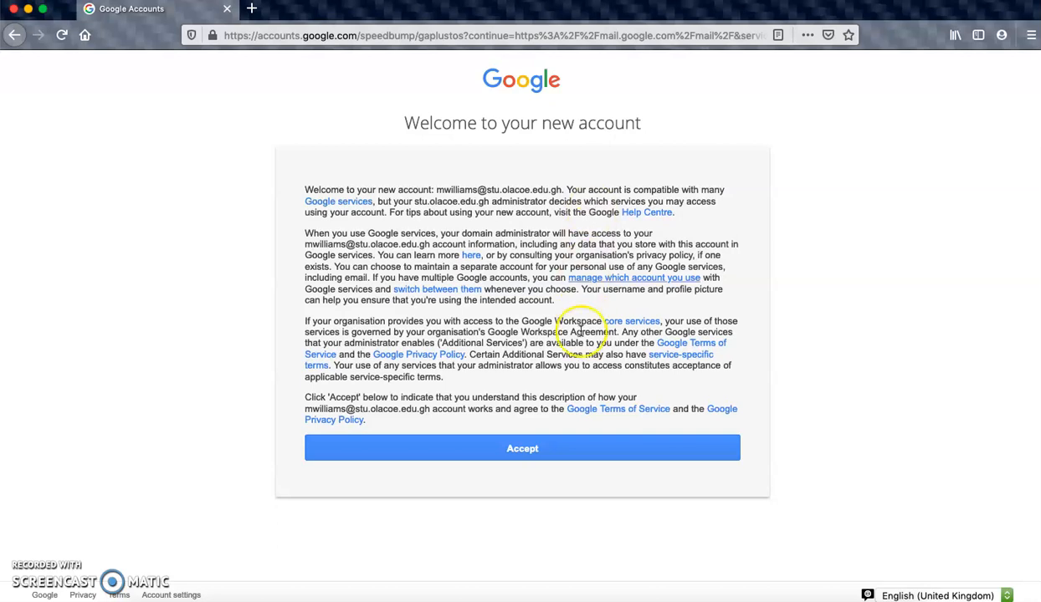
- Accept the 'Welcome to your new account' terms notice
left_click(522, 448)
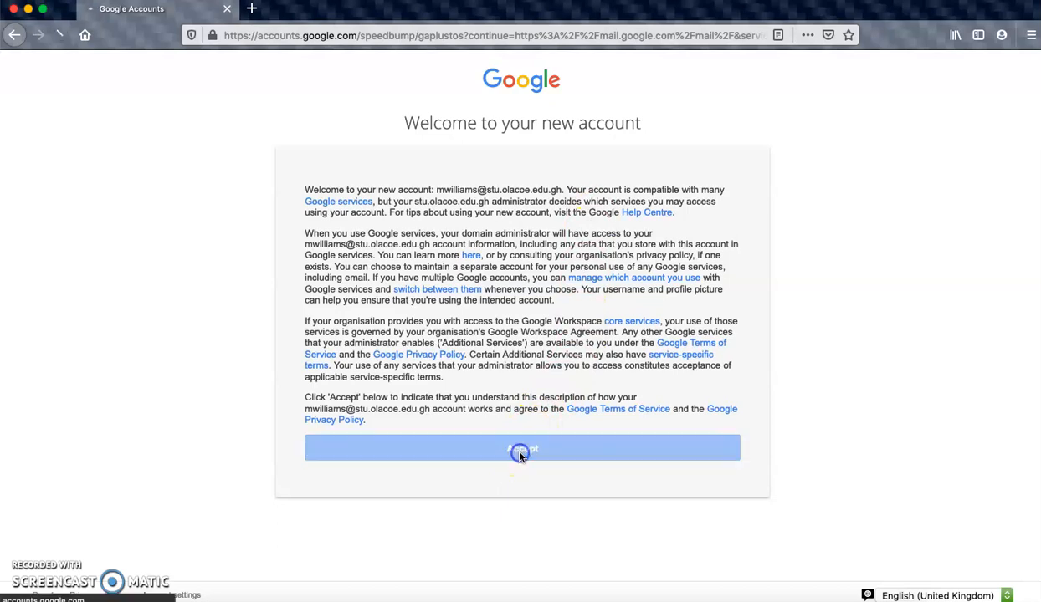
left_click(522, 448)
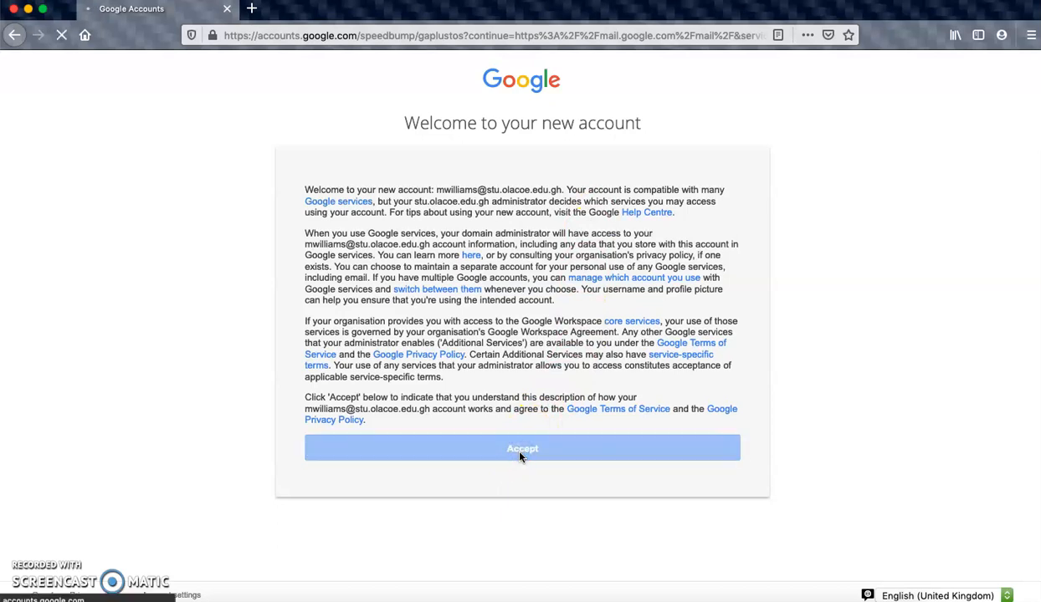
left_click(522, 448)
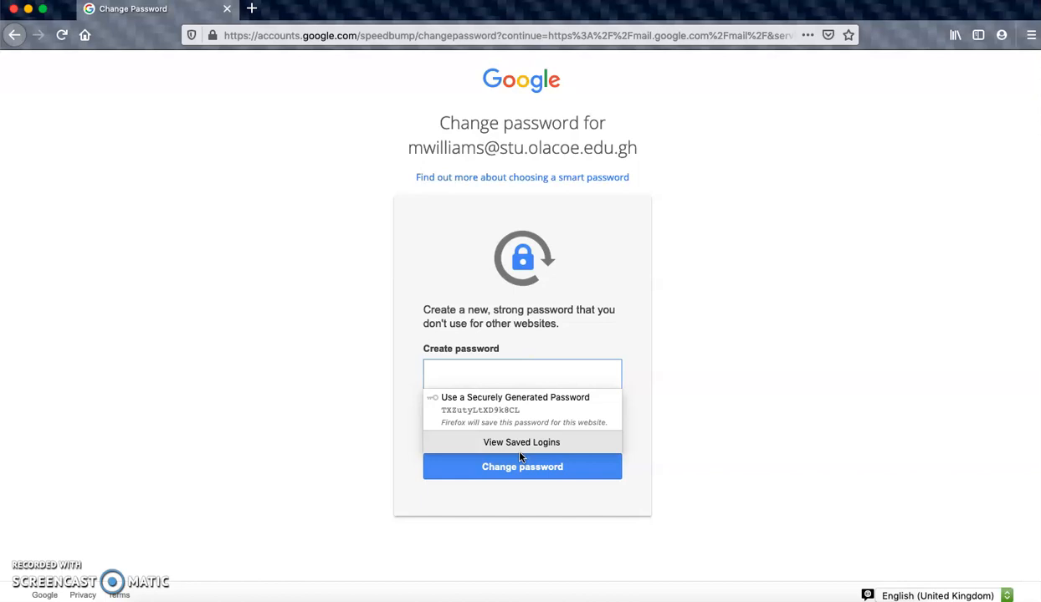
- Enter the new account password in the Create password field
left_click(522, 374)
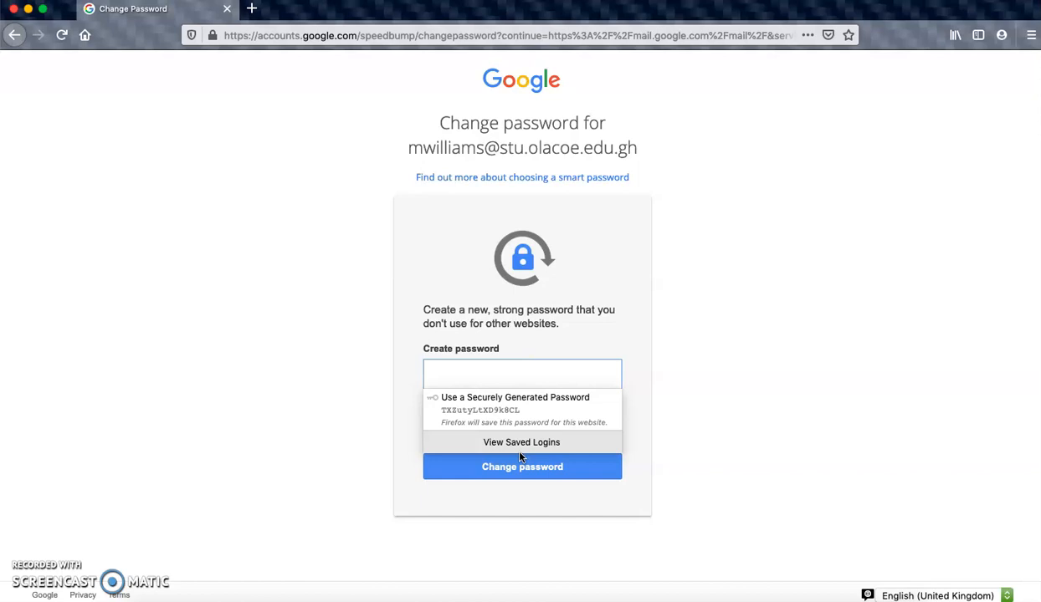
left_click(522, 374)
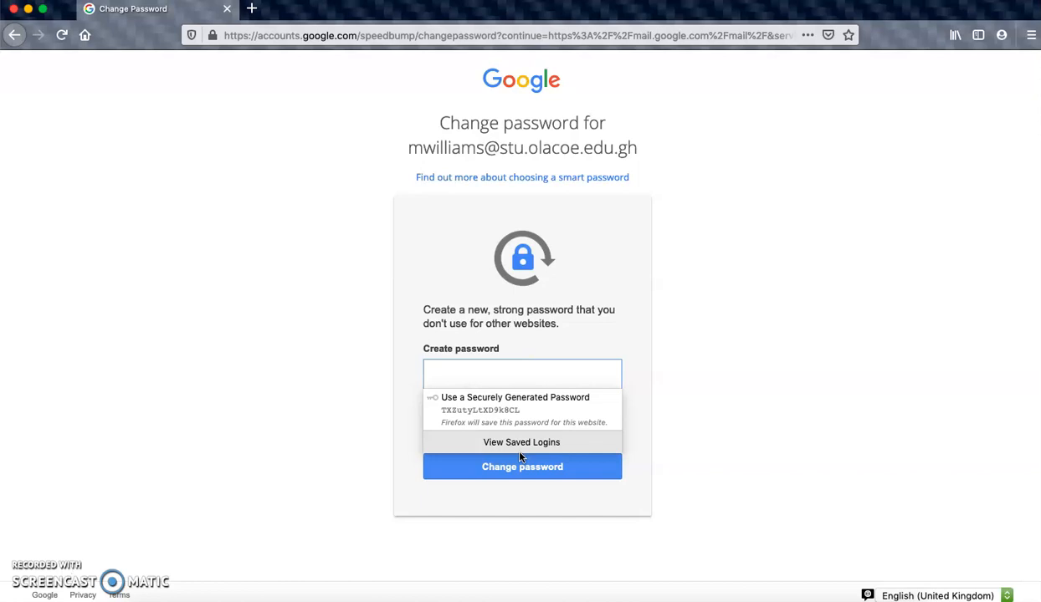
left_click(521, 374)
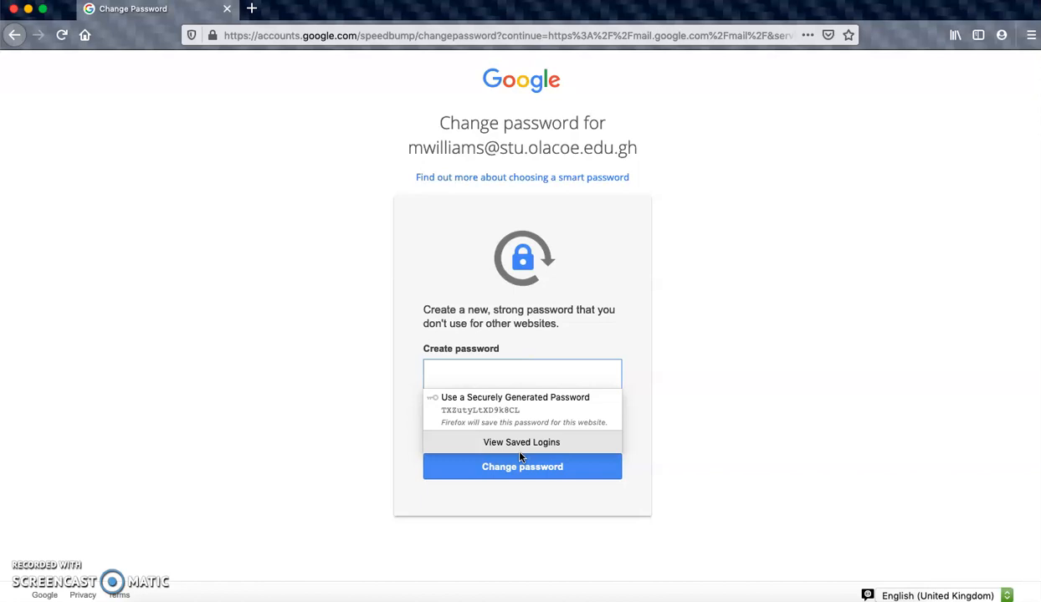
left_click(522, 374)
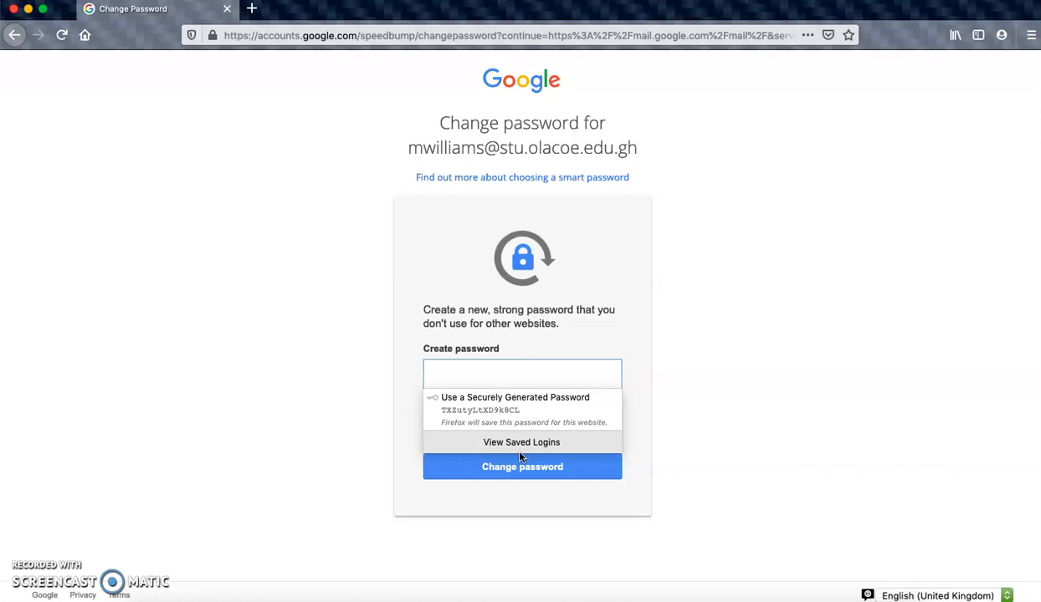
left_click(522, 374)
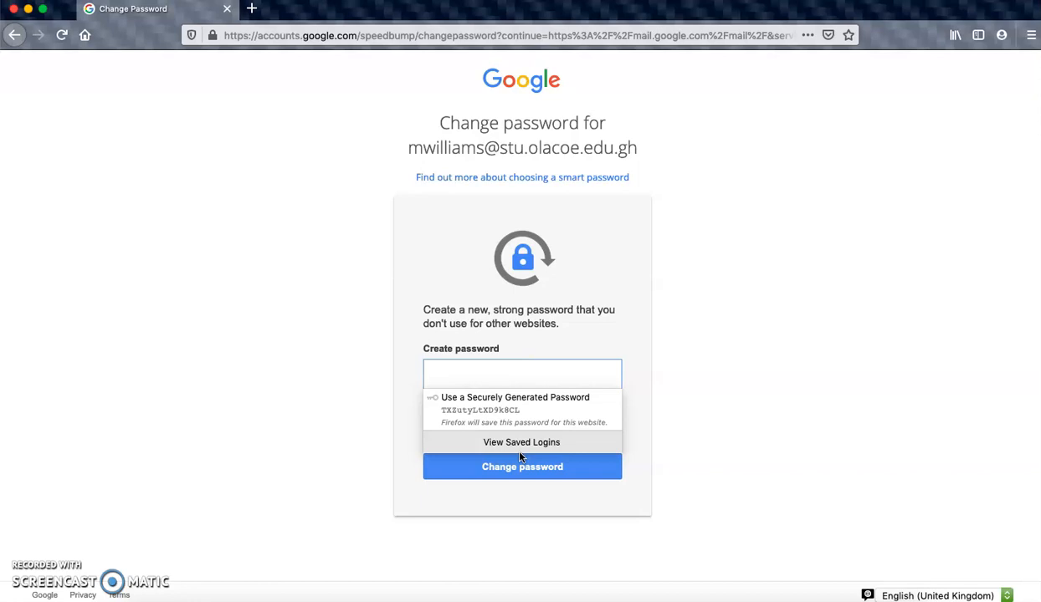
left_click(521, 374)
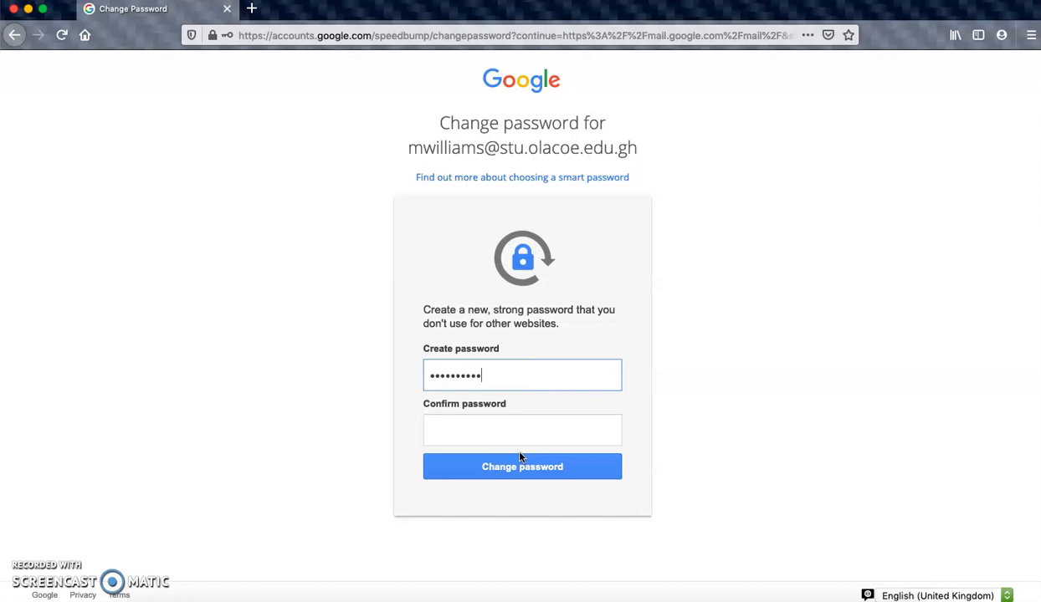
- Confirm the new password, submit the change, and decline saving it in Firefox
left_click(521, 430)
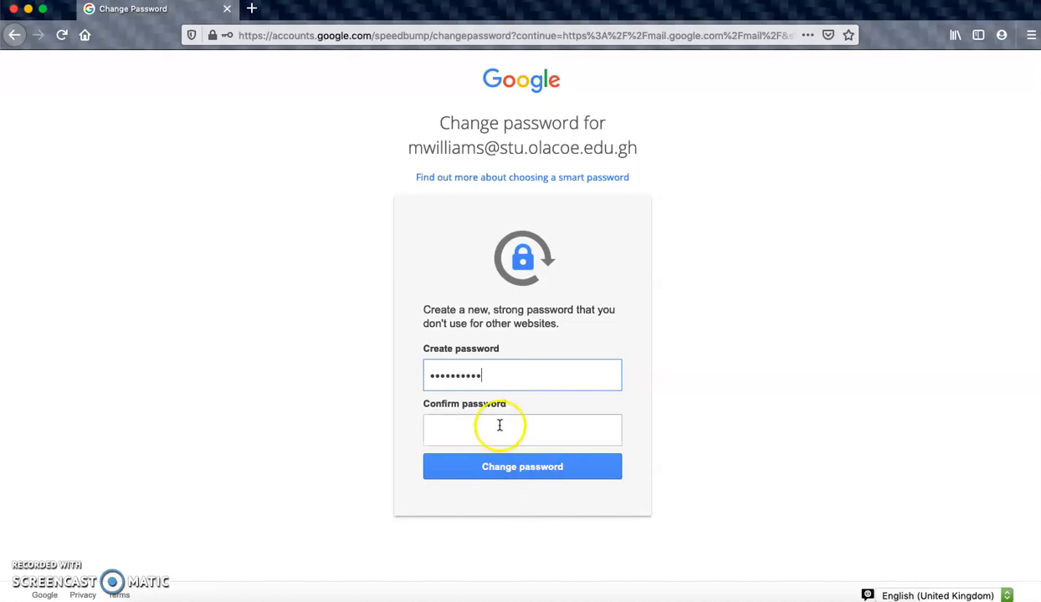
left_click(522, 429)
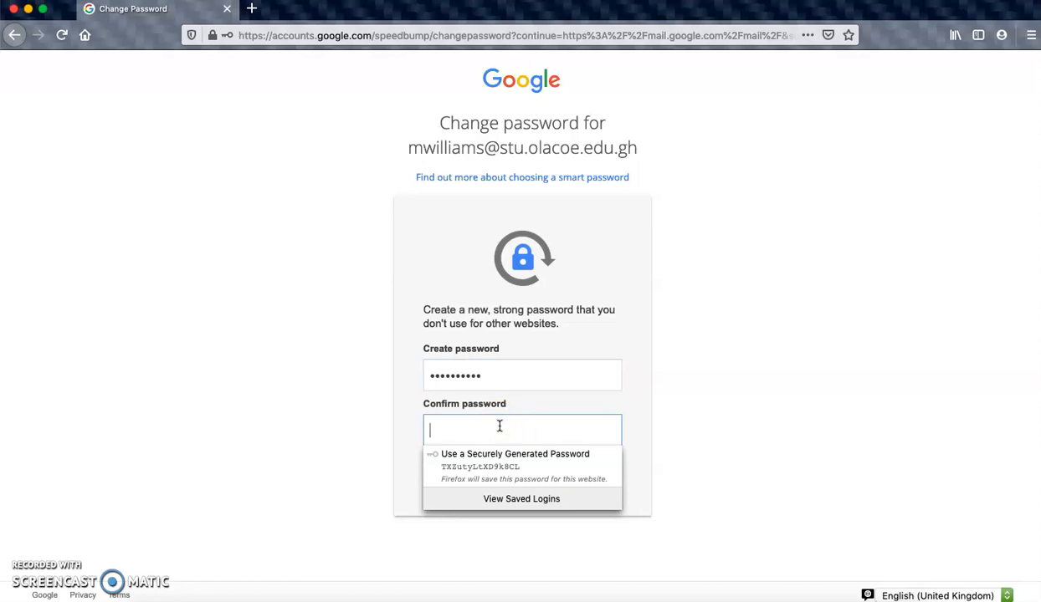
type("•••")
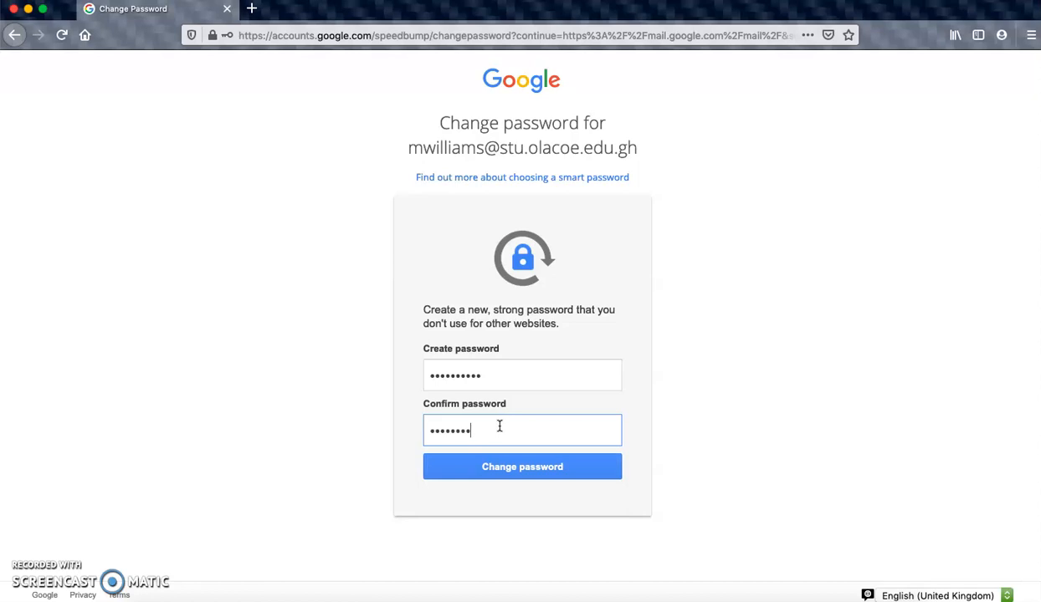
type("•")
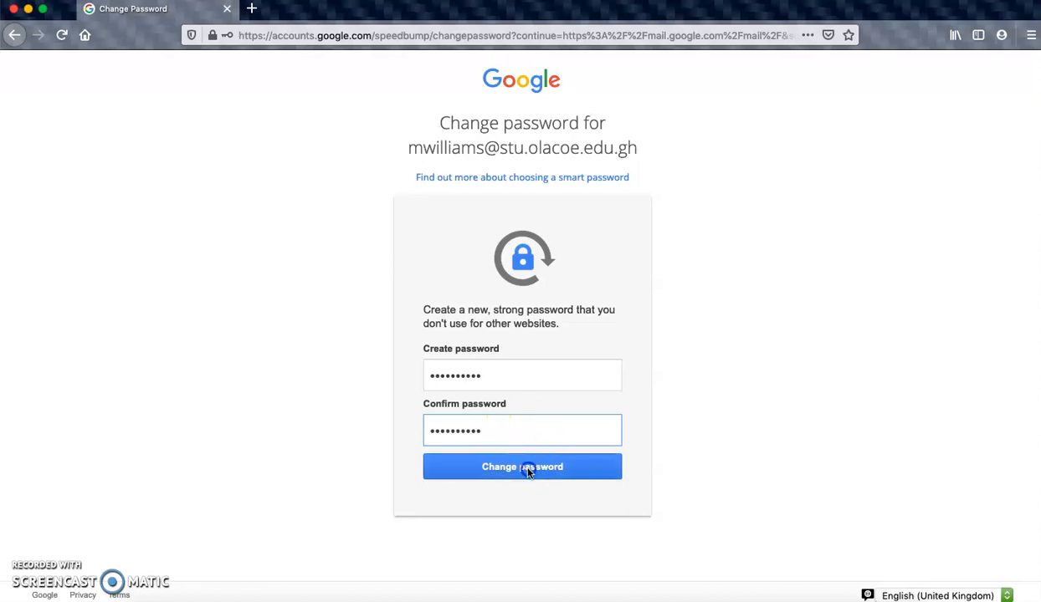
left_click(522, 467)
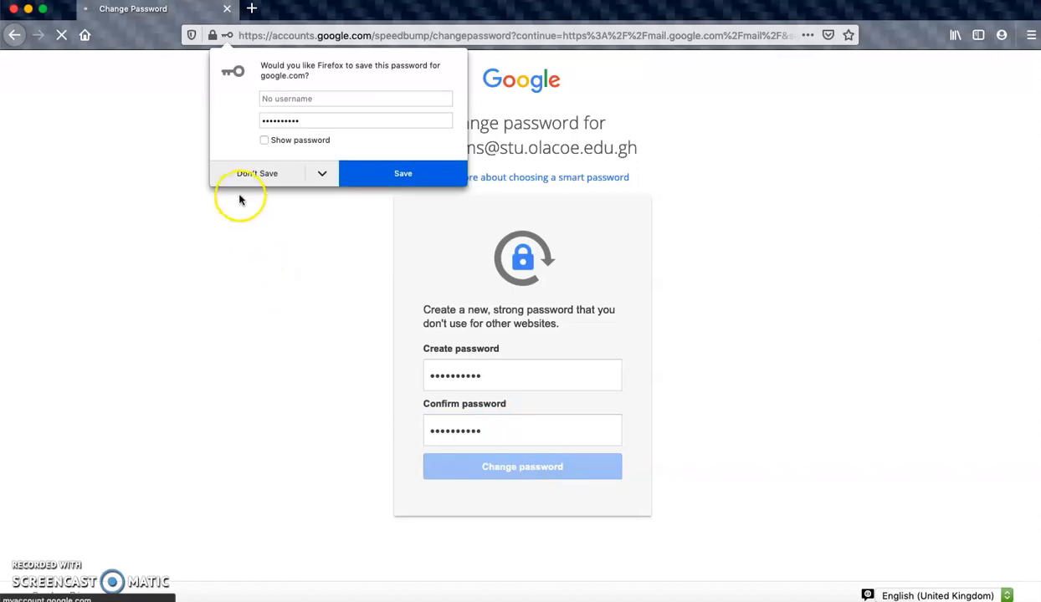
left_click(257, 173)
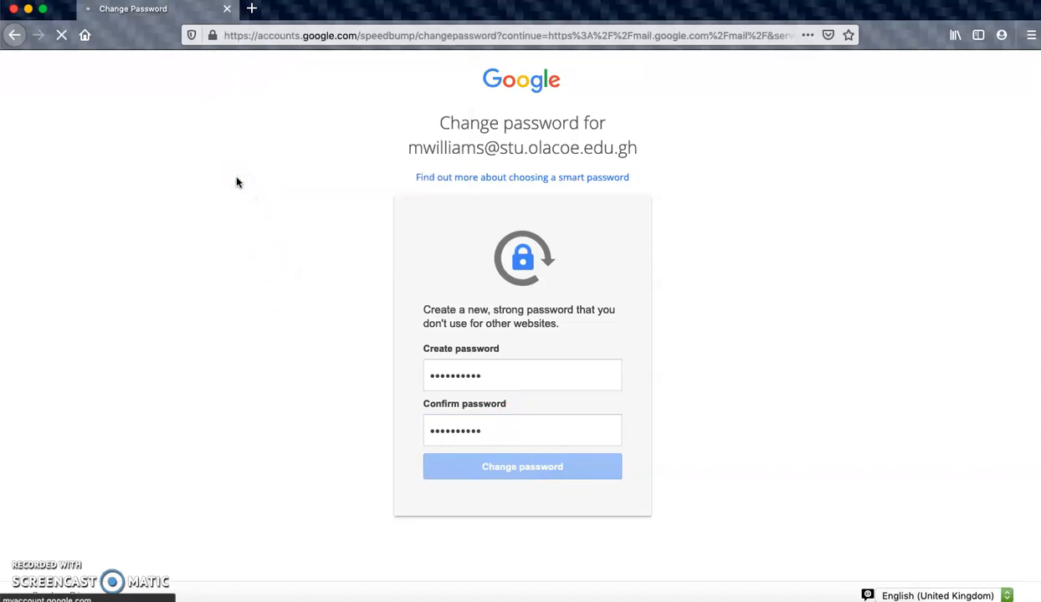
left_click(522, 466)
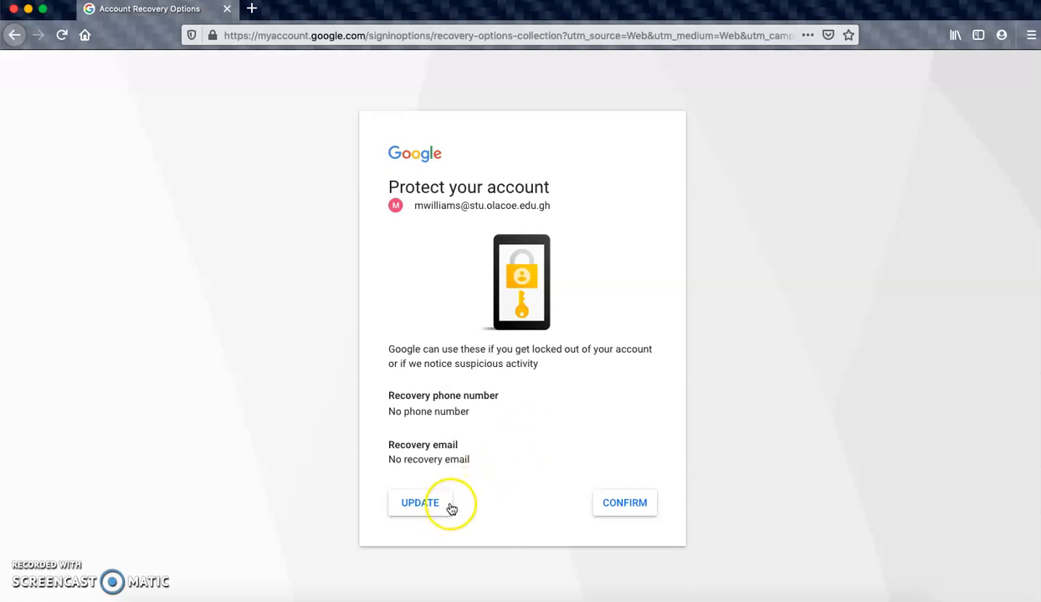
mouse_move(405, 407)
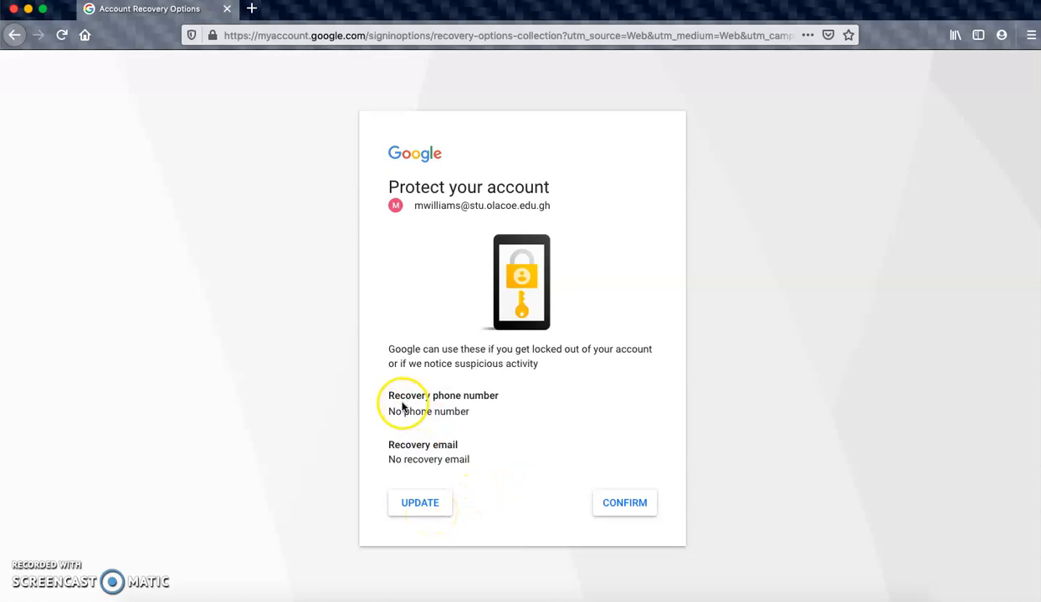
mouse_move(471, 454)
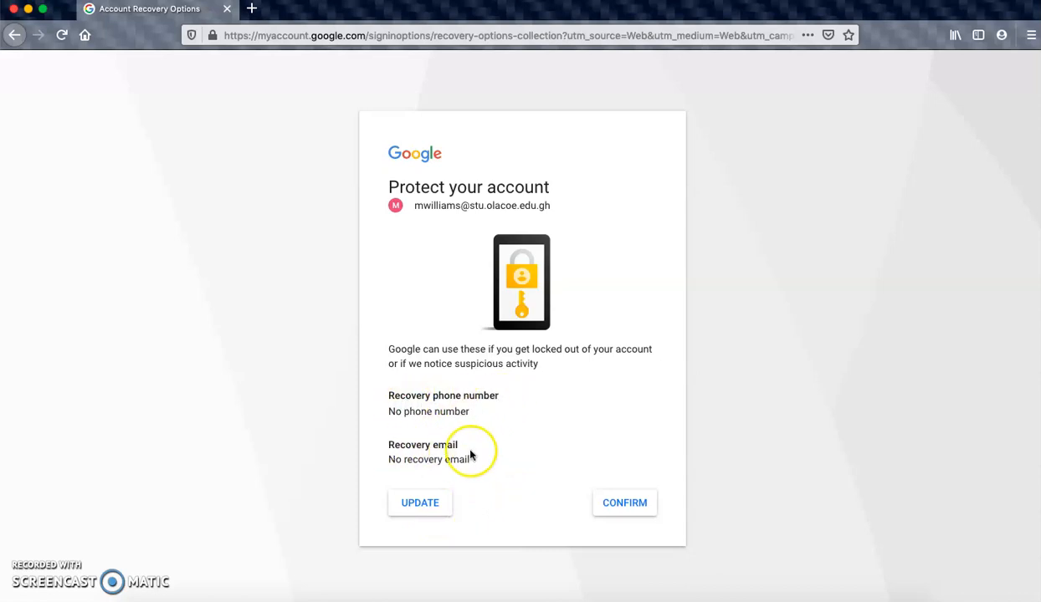
mouse_move(482, 456)
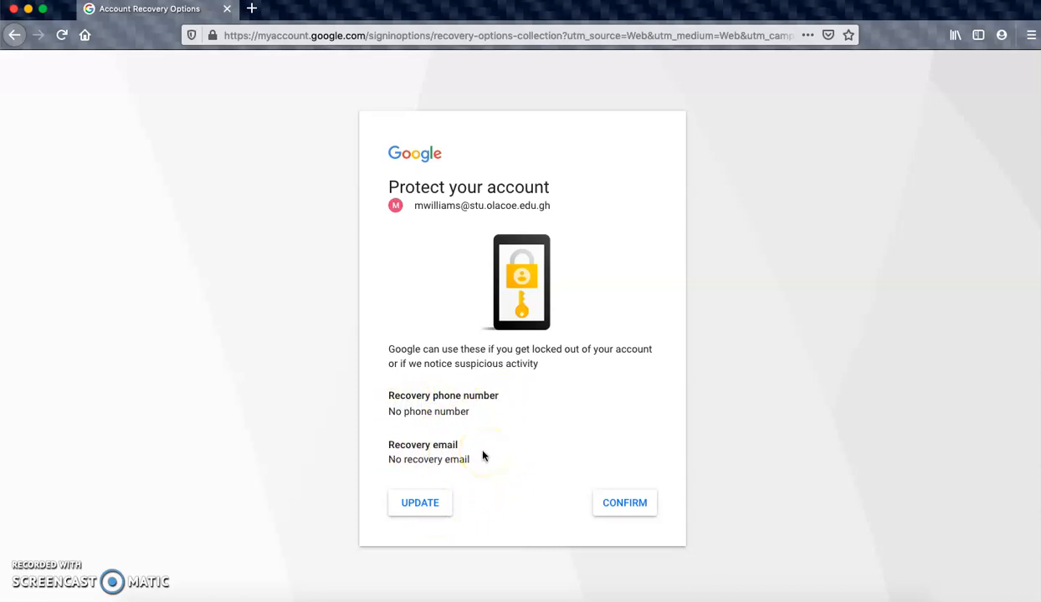
- Enter a Ghana recovery phone number and agree to receive the verification text
left_click(419, 503)
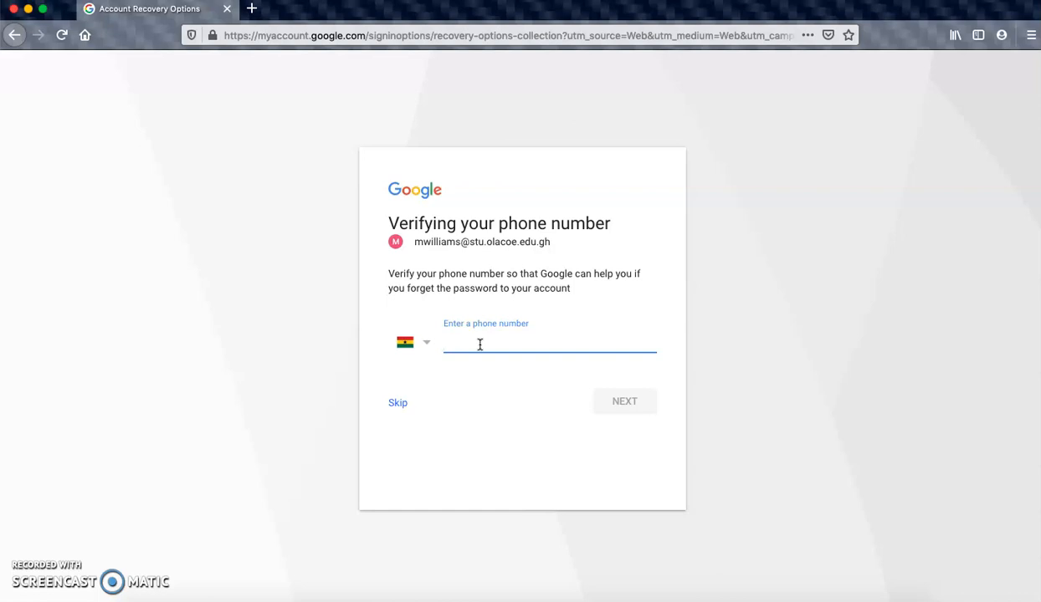
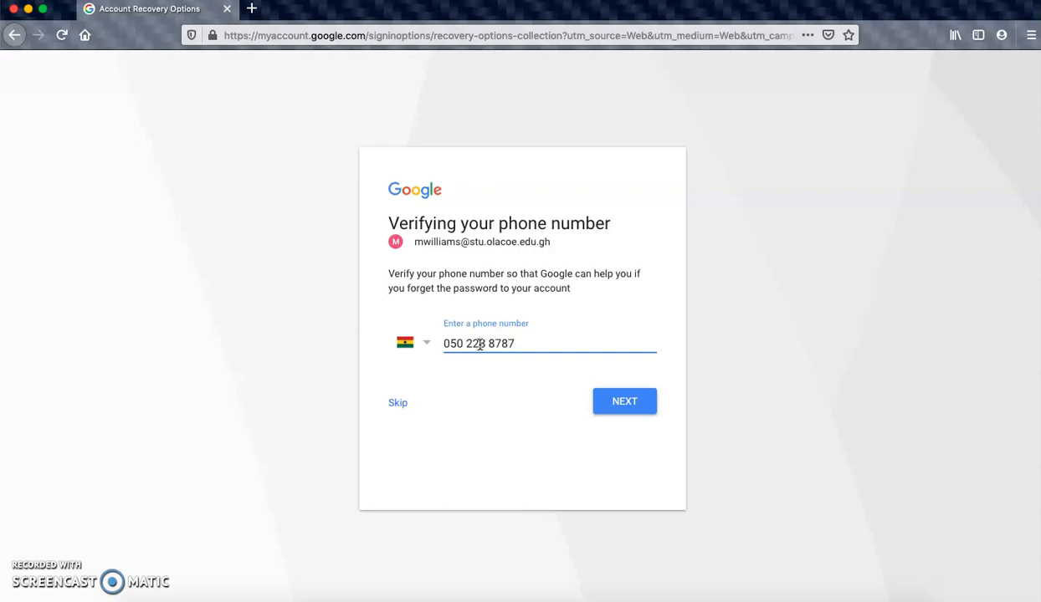
left_click(624, 401)
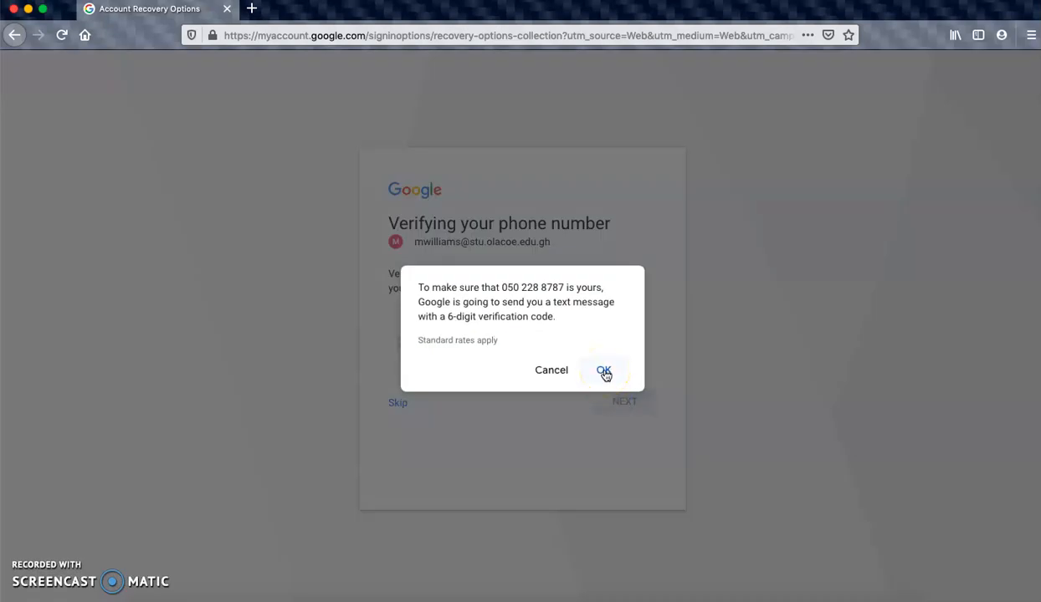
left_click(604, 371)
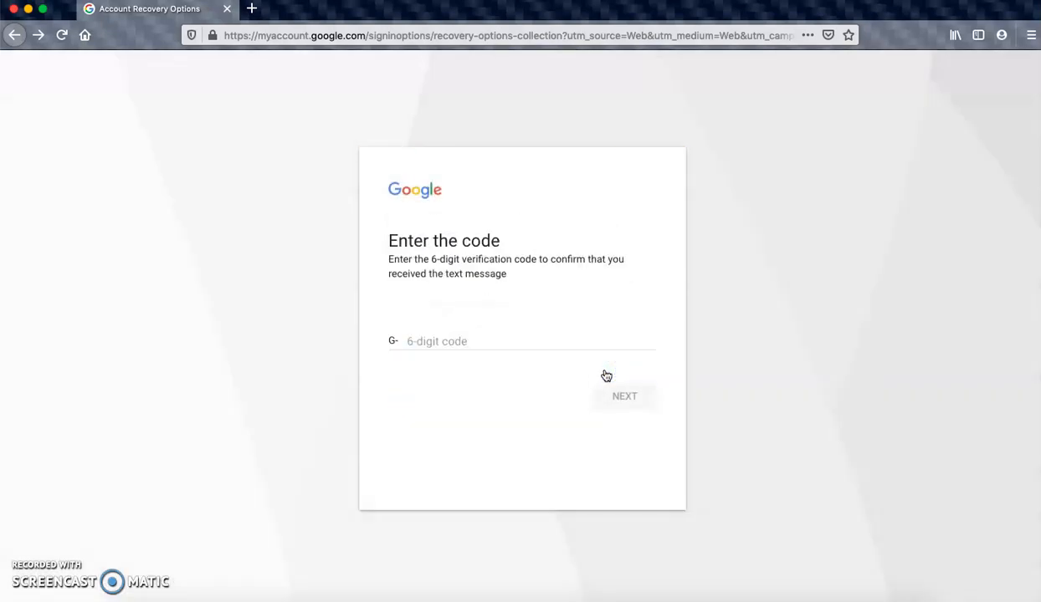
left_click(502, 342)
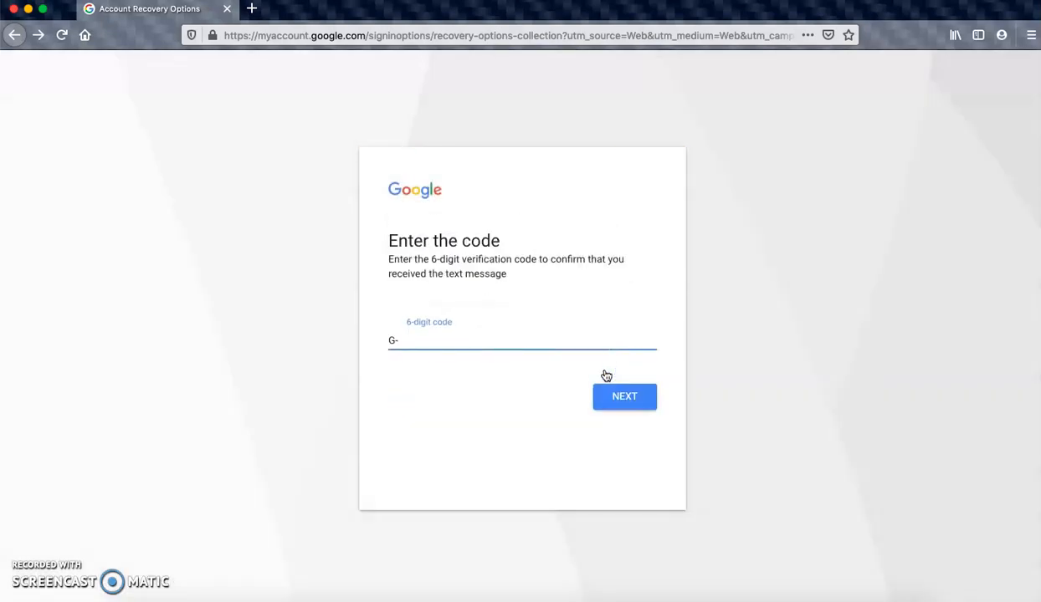
left_click(522, 341)
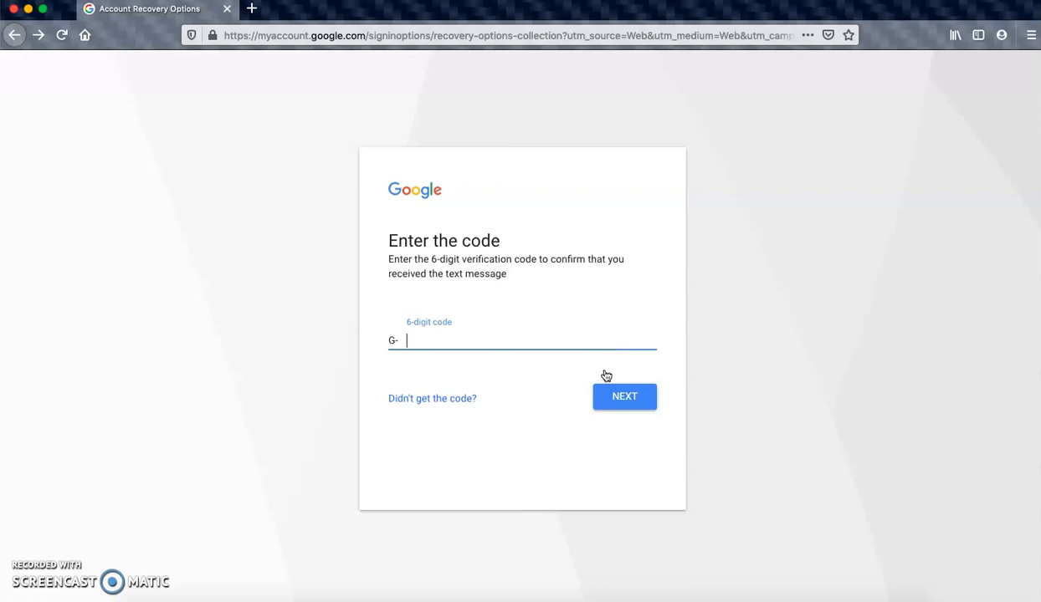
mouse_move(441, 339)
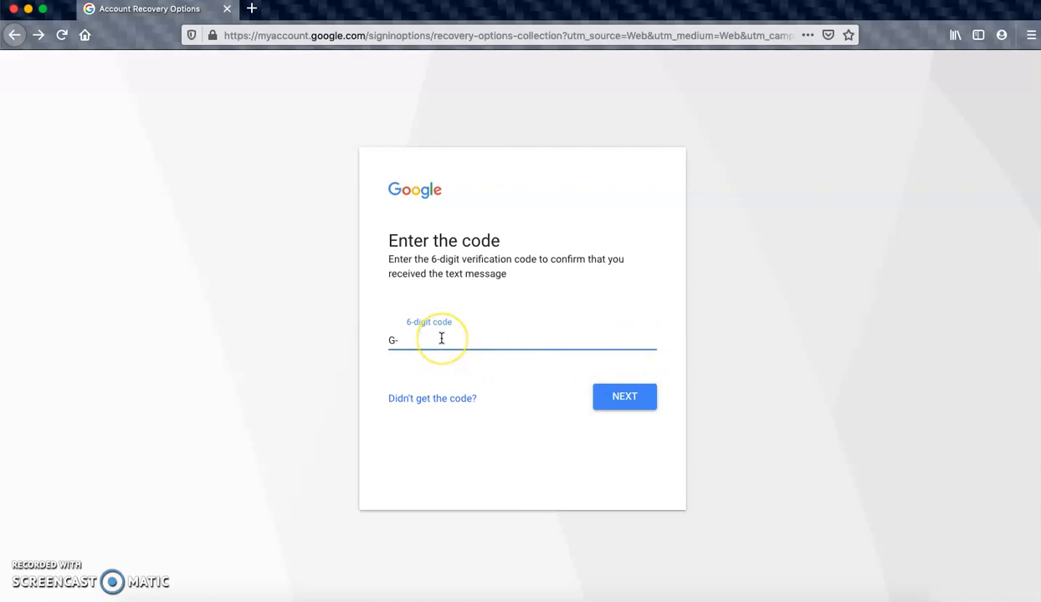
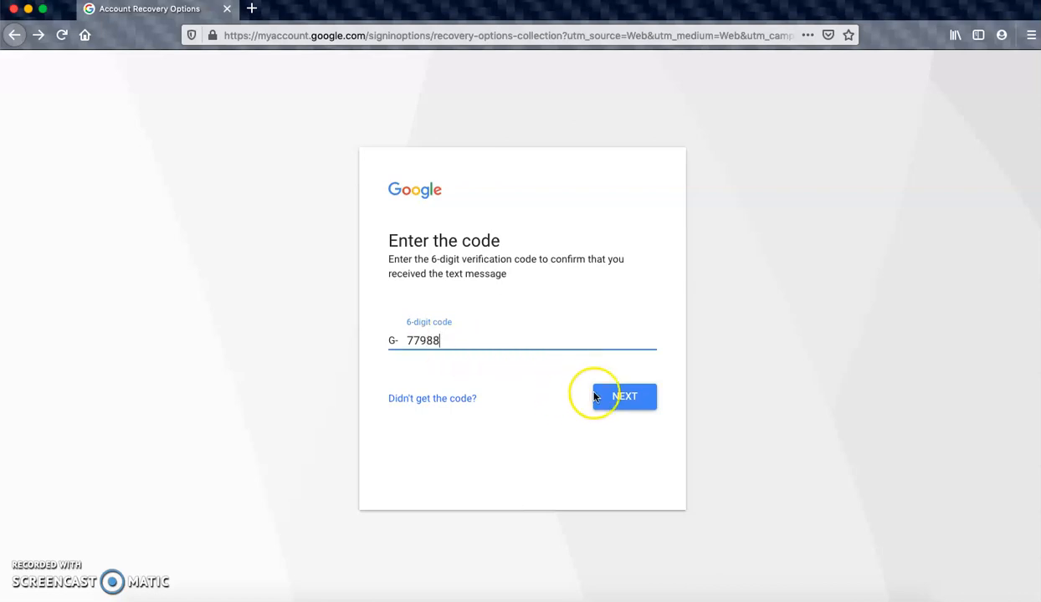
left_click(624, 396)
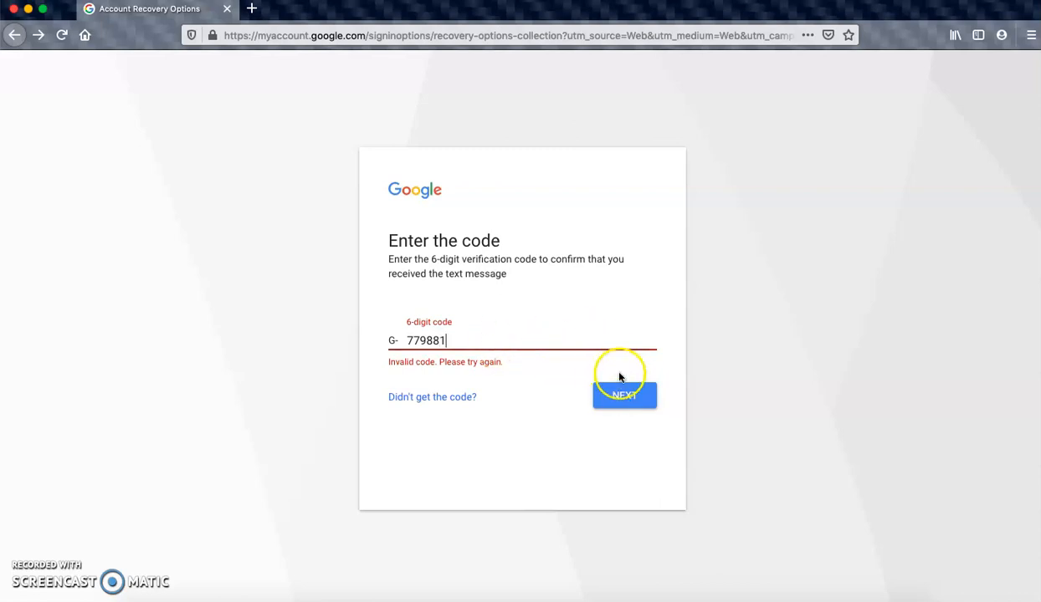
left_click(624, 395)
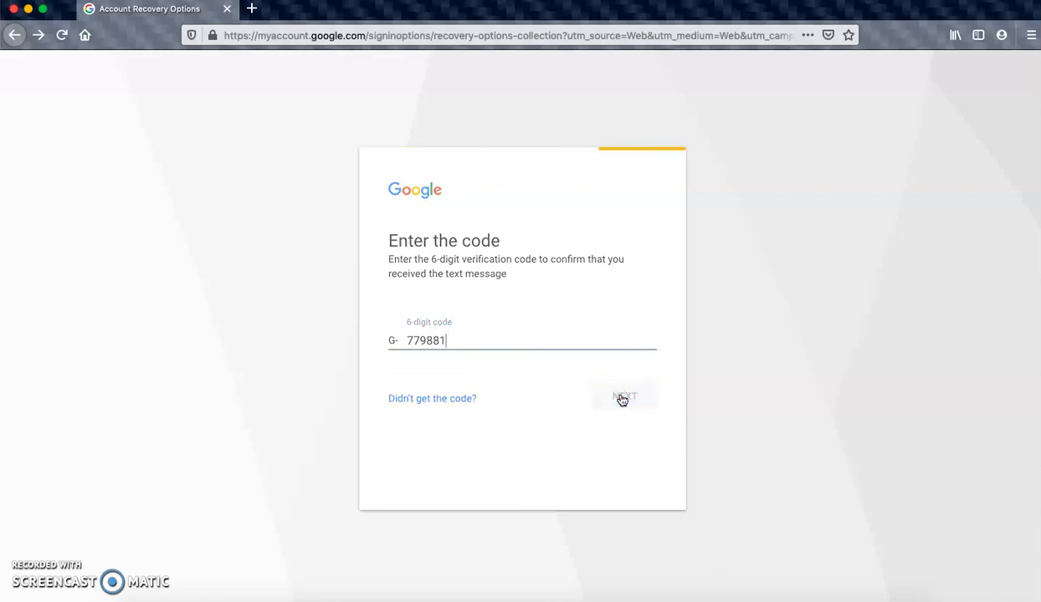
left_click(624, 396)
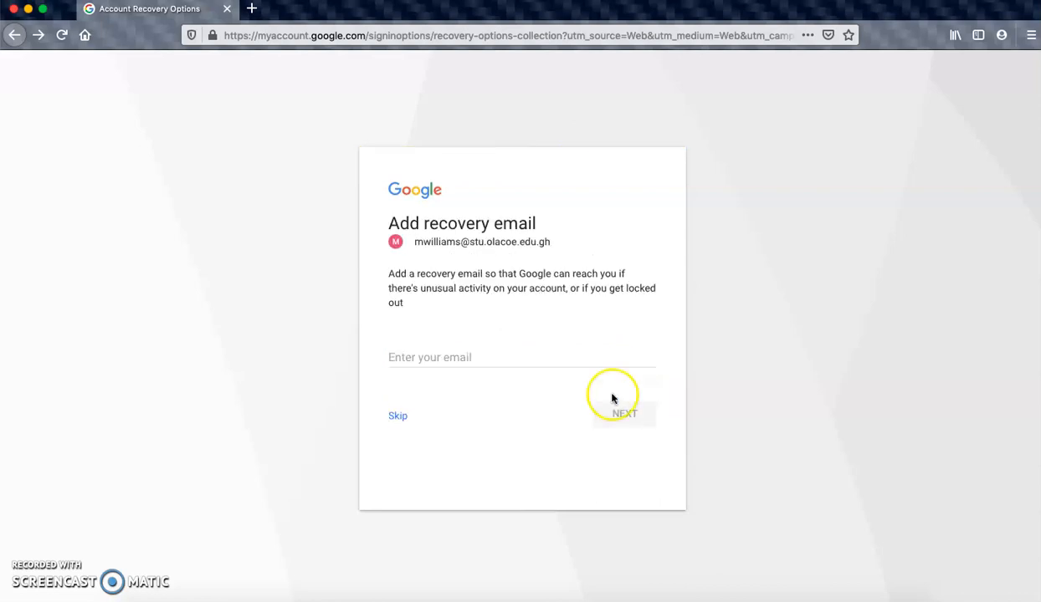
left_click(497, 357)
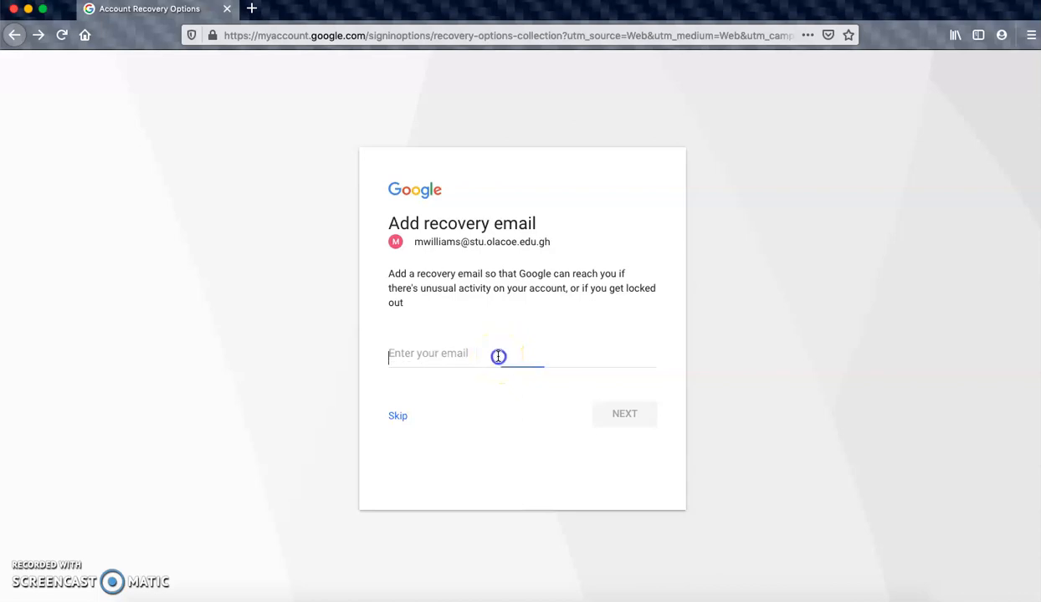
left_click(497, 353)
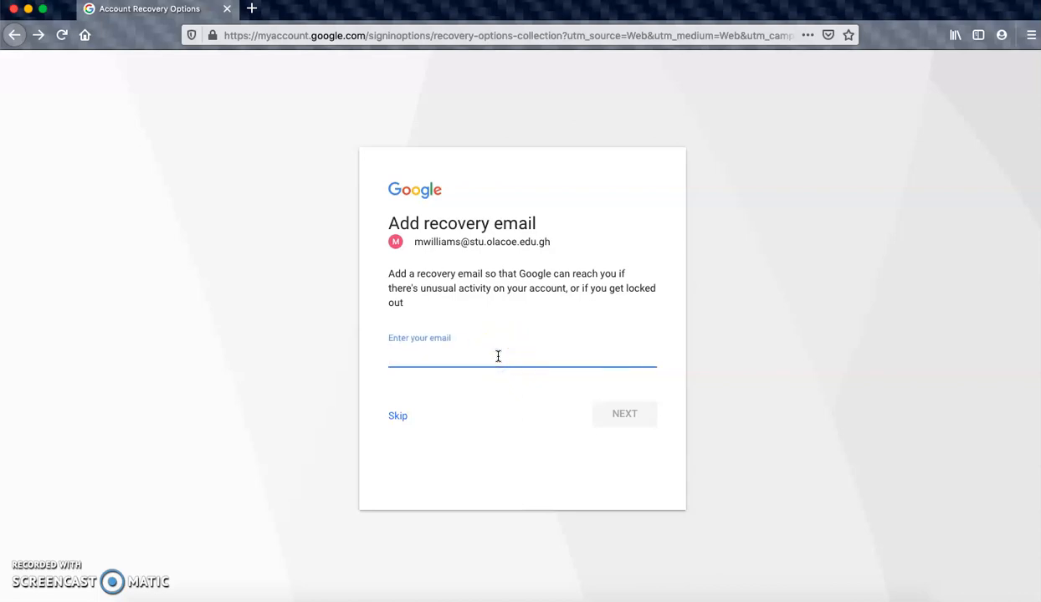
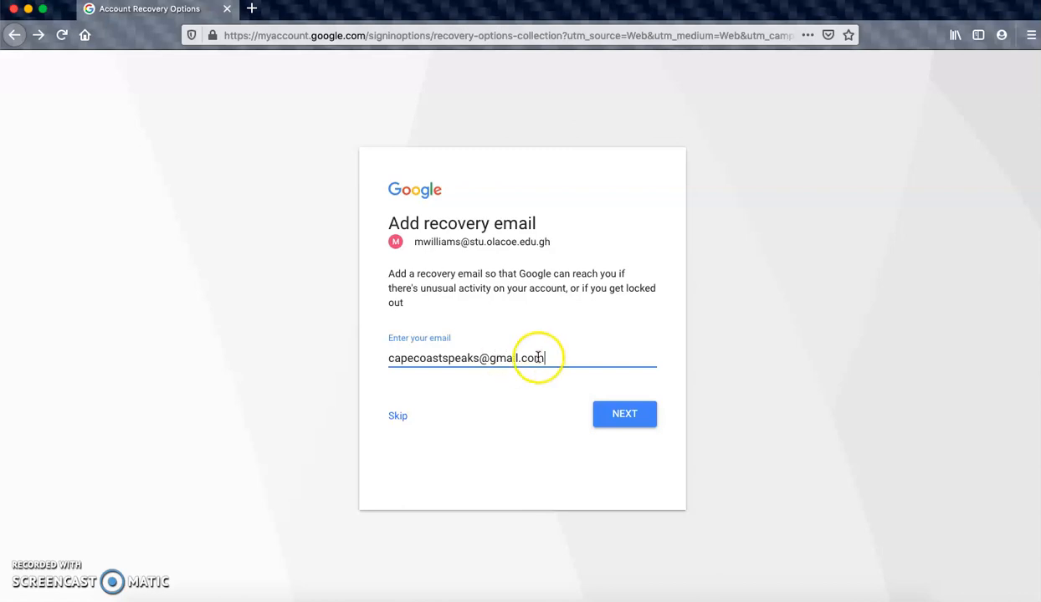
left_click(624, 414)
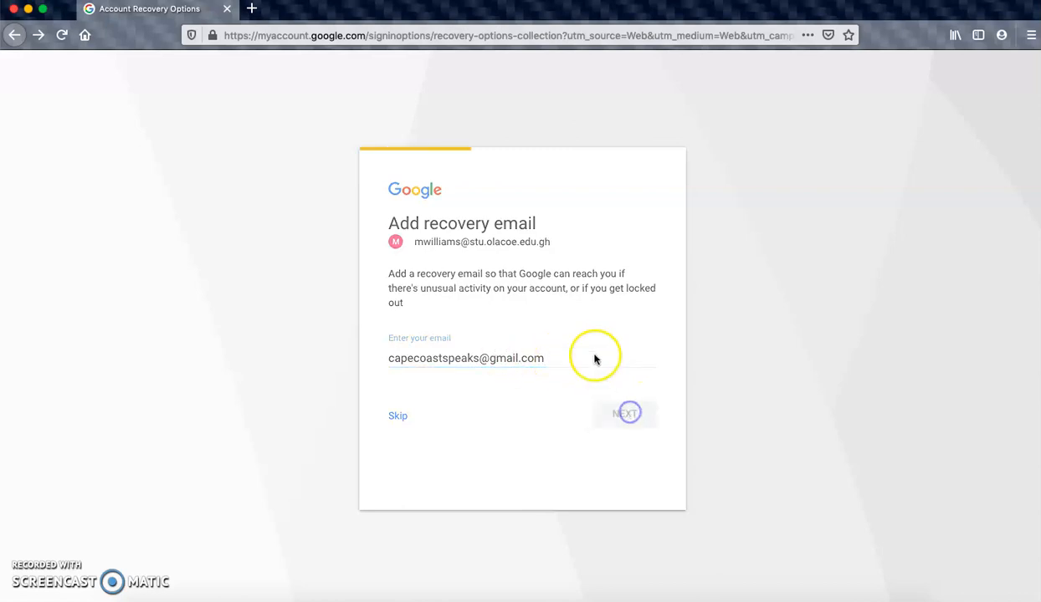
left_click(624, 414)
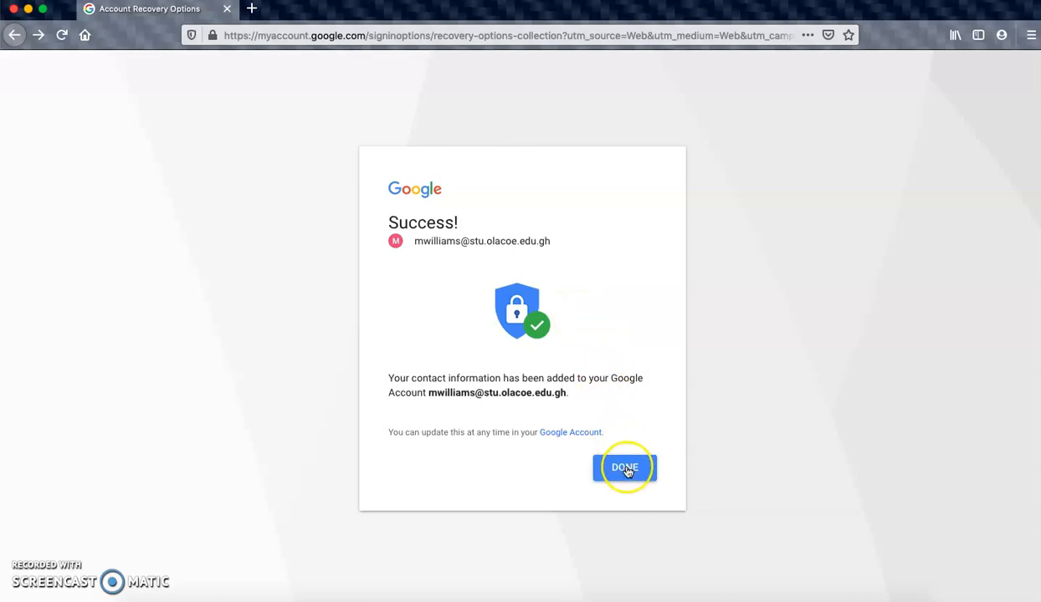
- Finish the recovery options setup and retry past Gmail's temporary error page
left_click(624, 468)
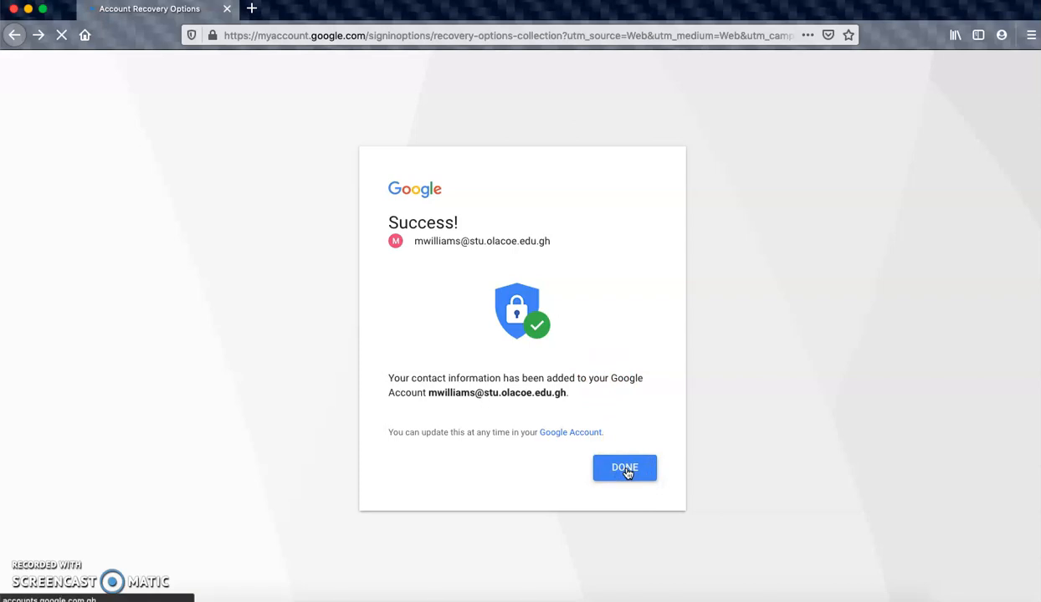
left_click(624, 467)
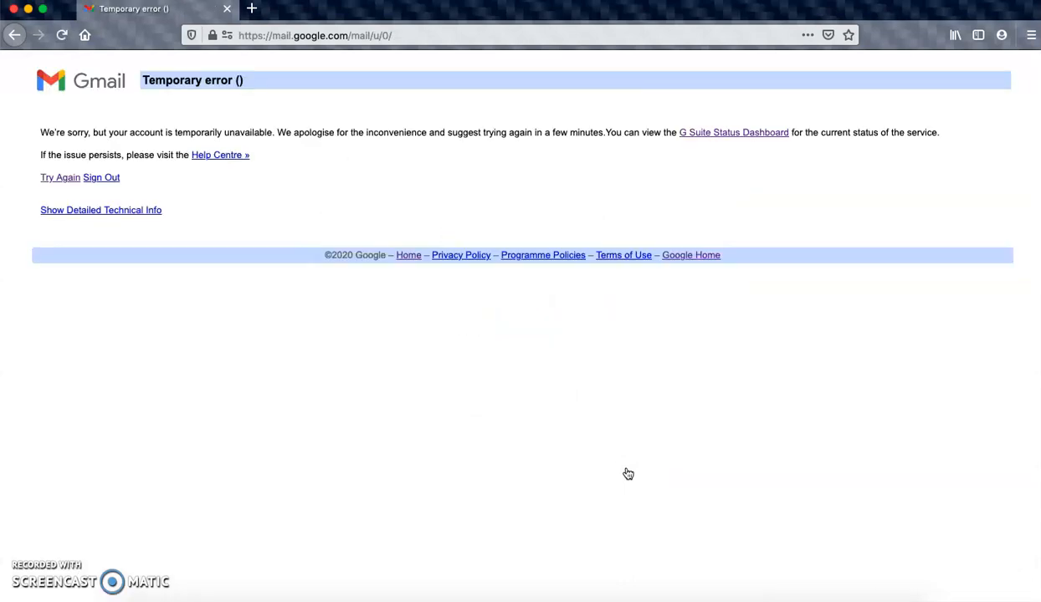
mouse_move(200, 298)
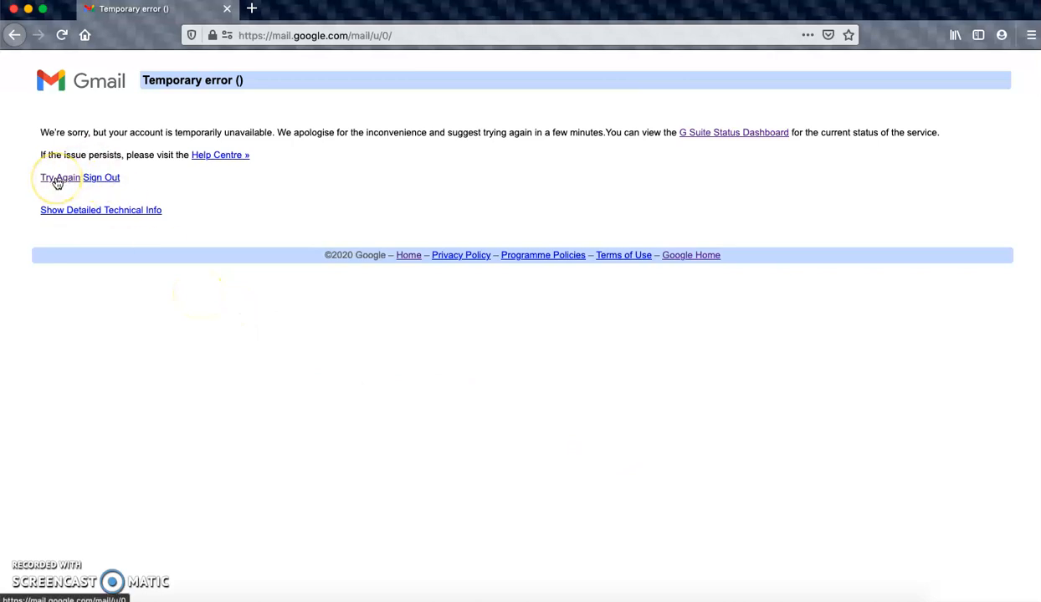
left_click(59, 177)
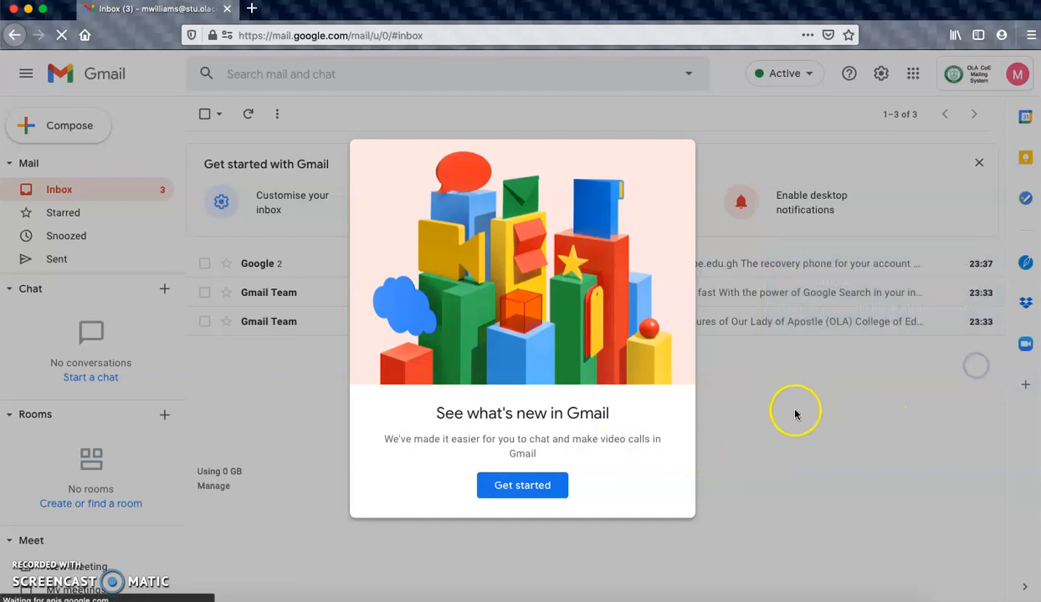
- Step through the Gmail welcome tour and close it
left_click(522, 486)
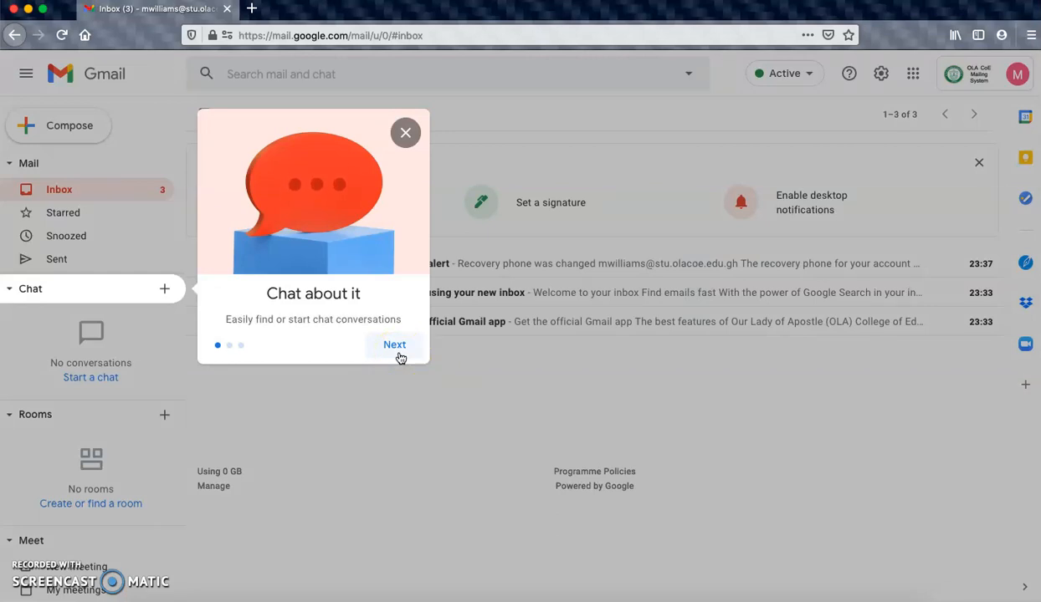
left_click(394, 344)
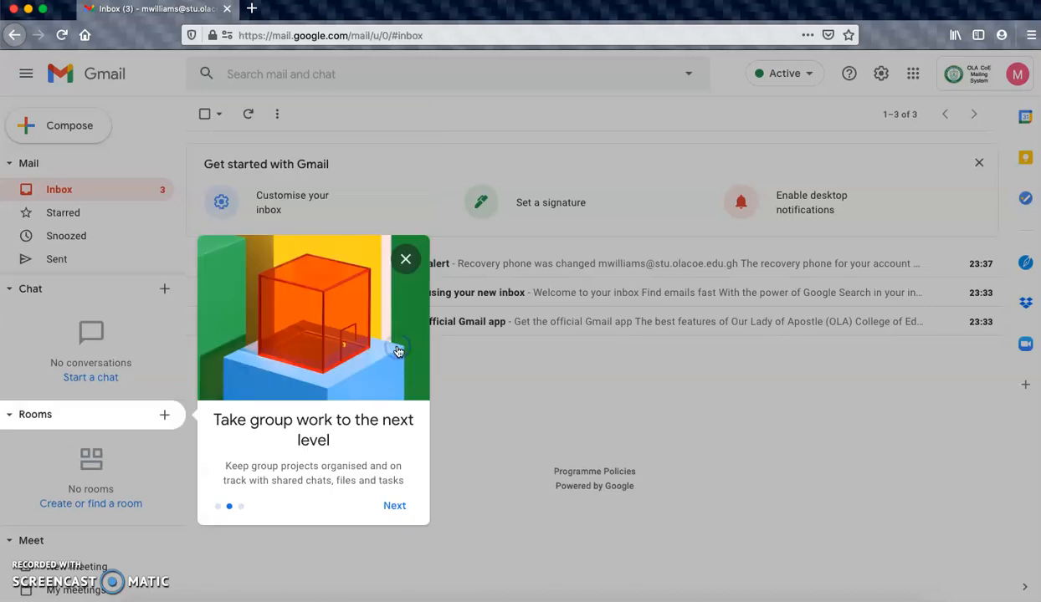
mouse_move(371, 414)
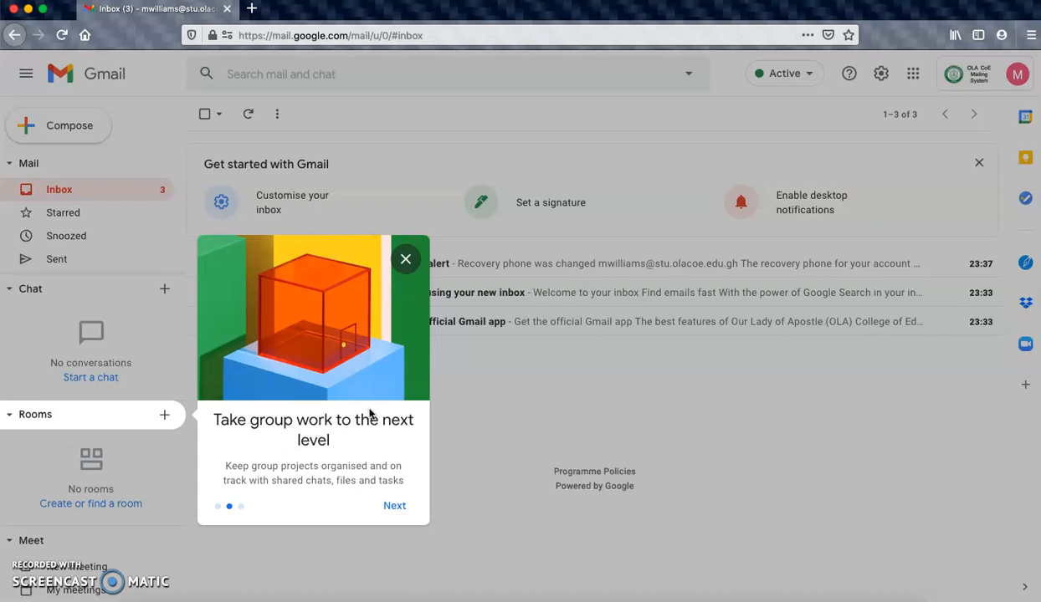
left_click(394, 505)
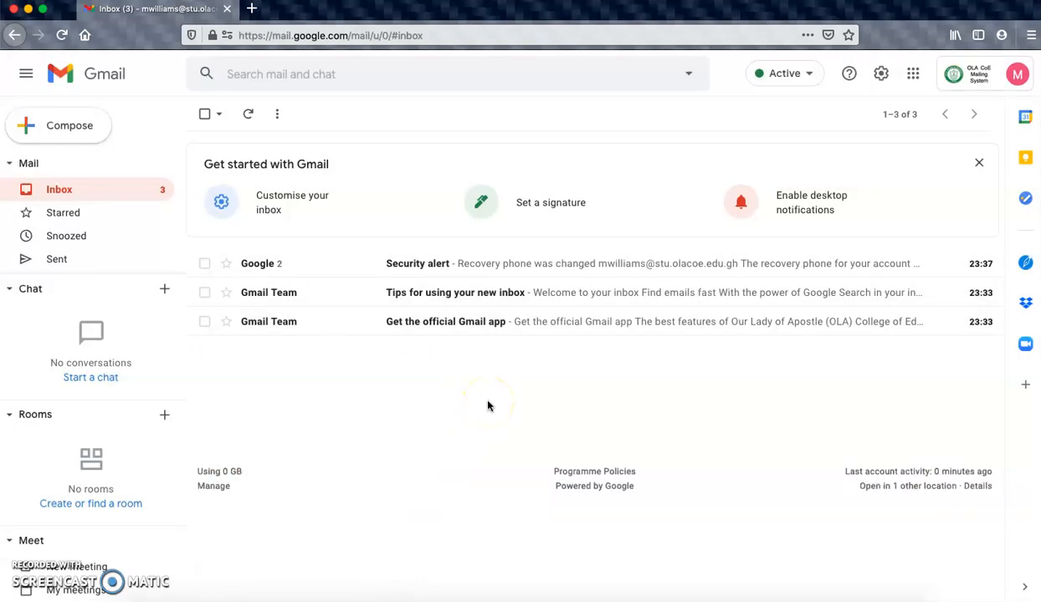
mouse_move(518, 348)
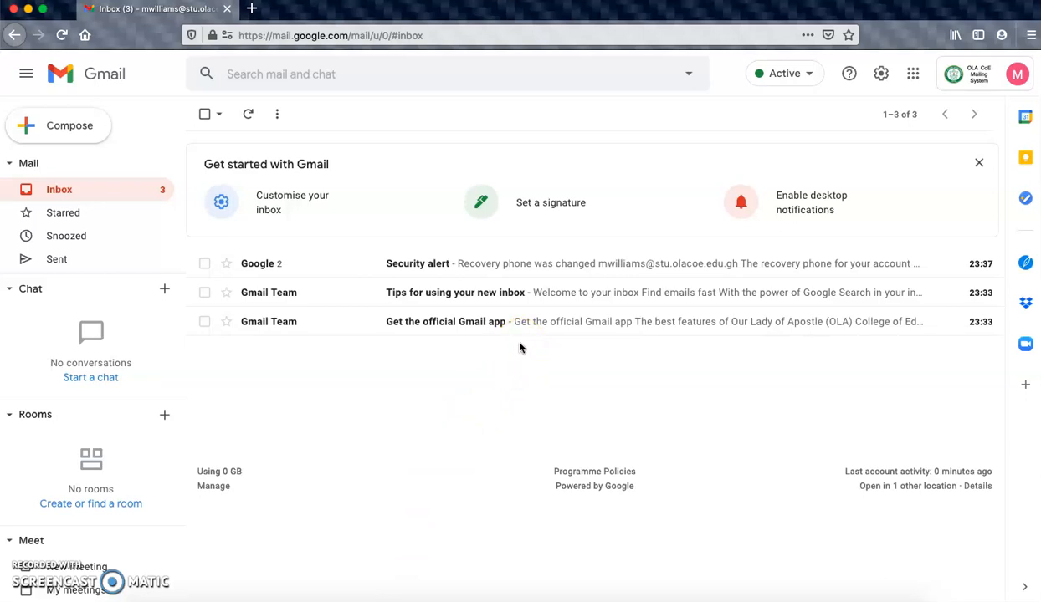
- Open the account profile menu and choose Sign out
left_click(1017, 73)
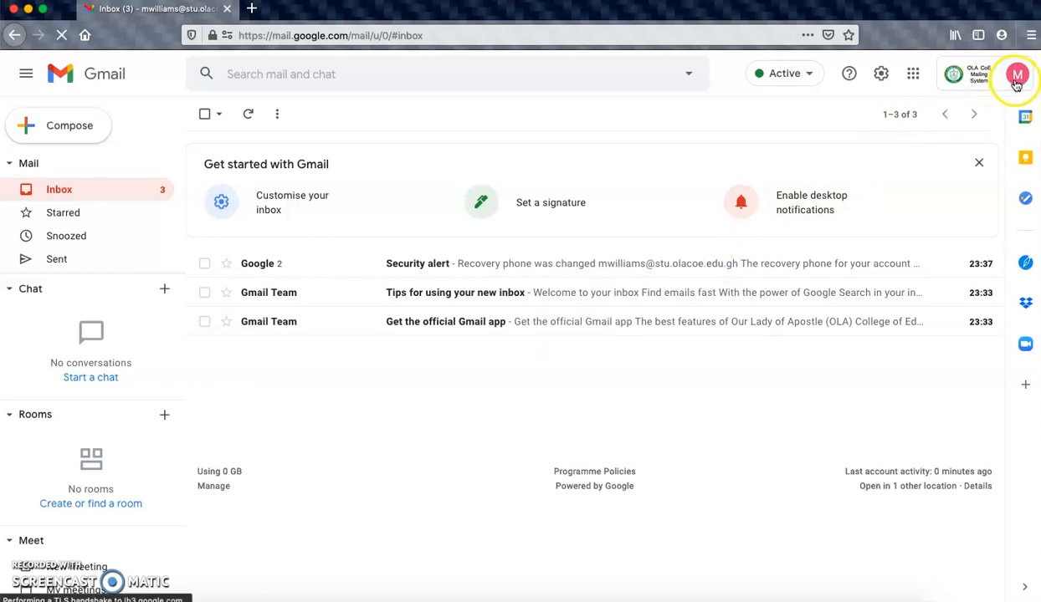
left_click(1016, 73)
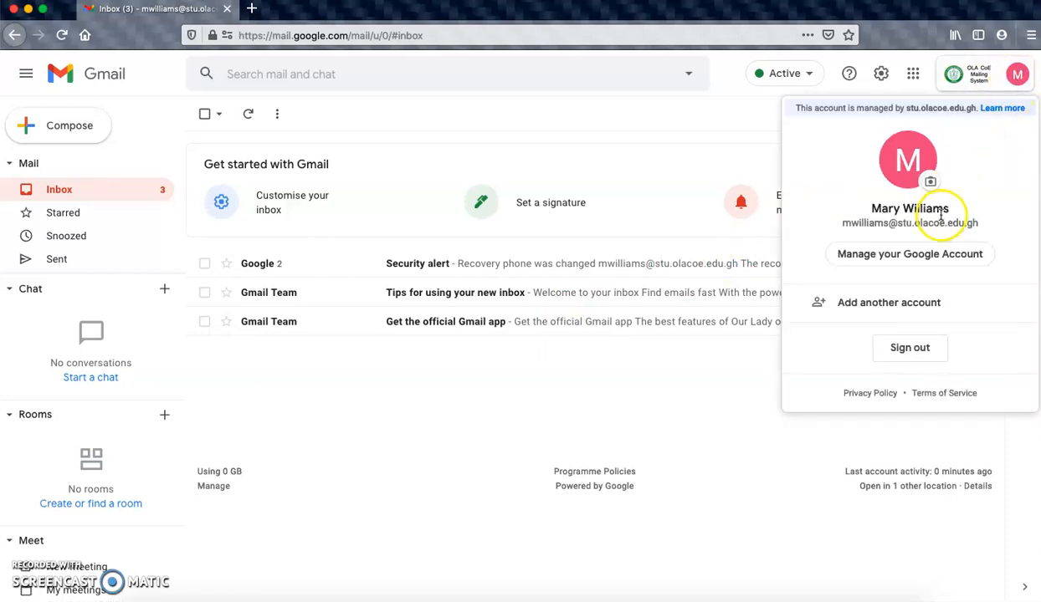
left_click(910, 347)
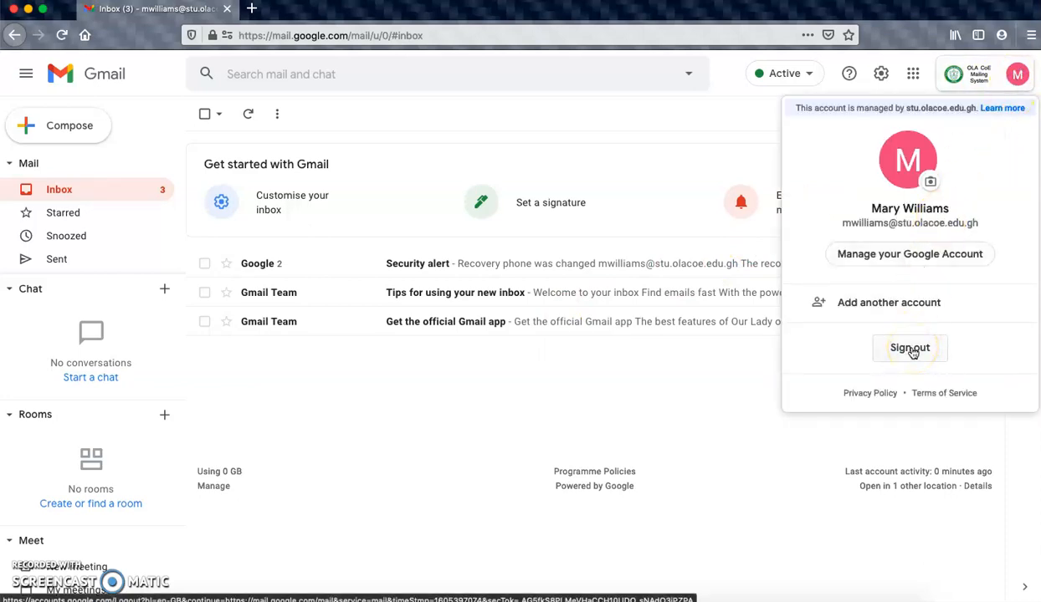